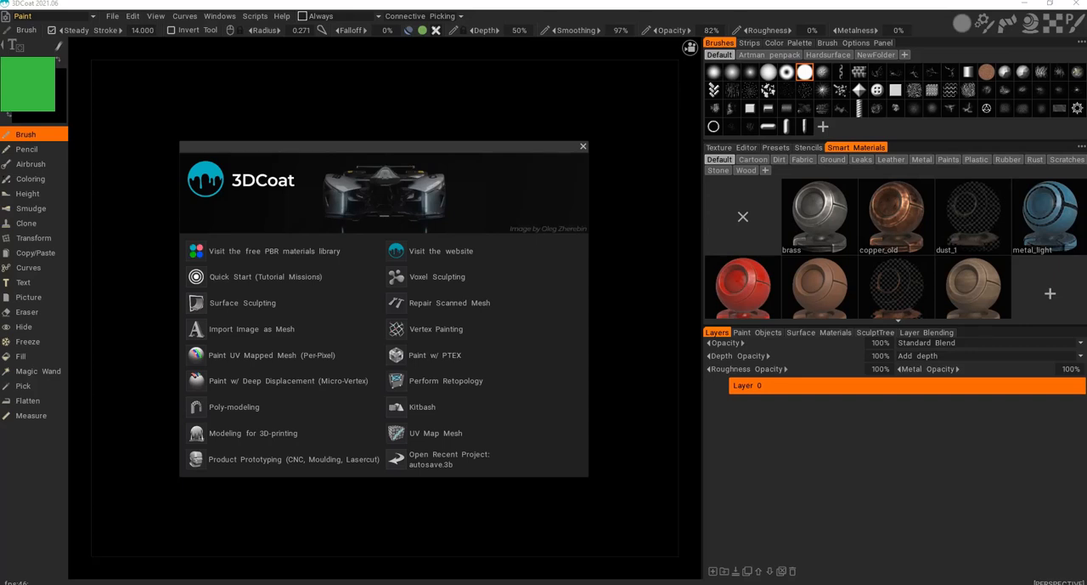
pyautogui.moveTo(466, 251)
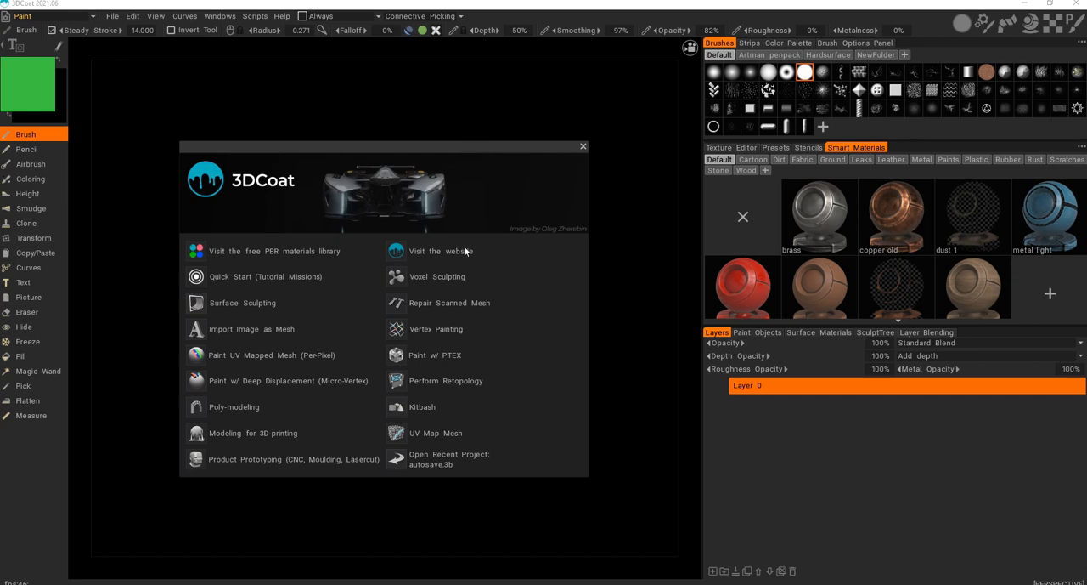
pyautogui.moveTo(442, 282)
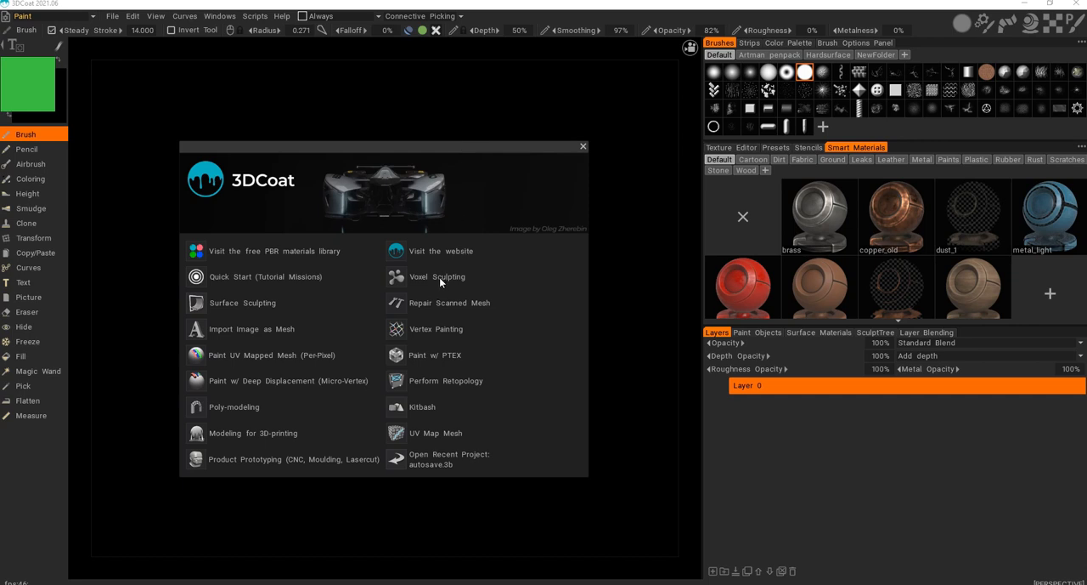
# Start a new Voxel Sculpting scene with the default clay sphere in the Sculpt room.
pyautogui.click(437, 275)
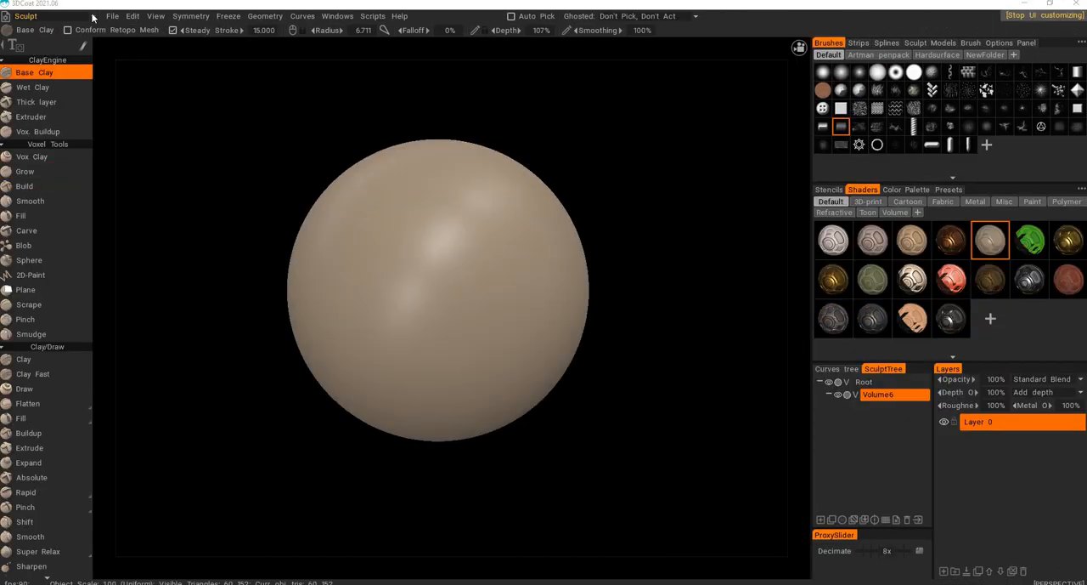
pyautogui.click(26, 15)
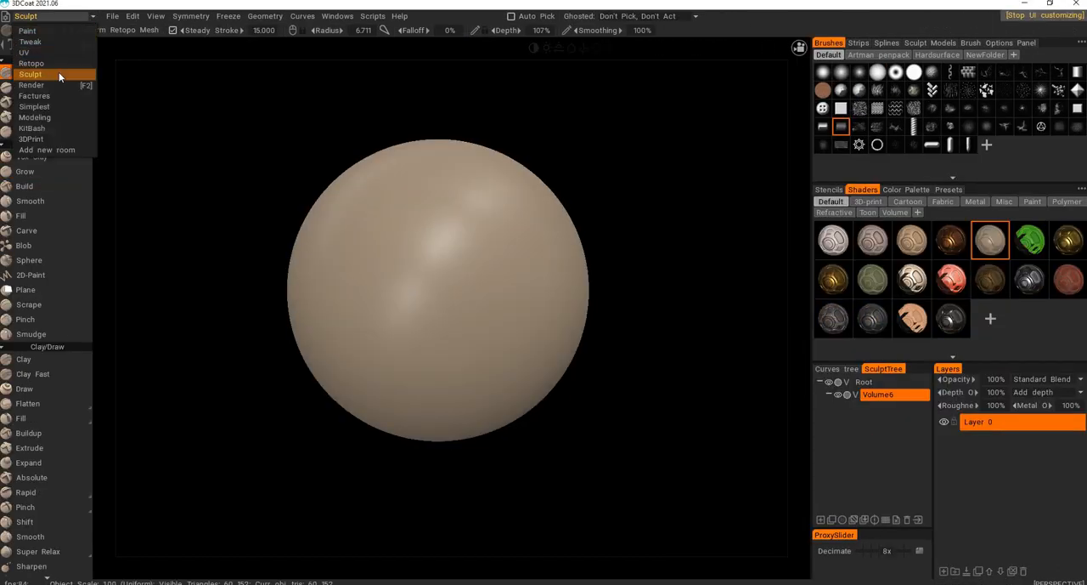
pyautogui.moveTo(34, 95)
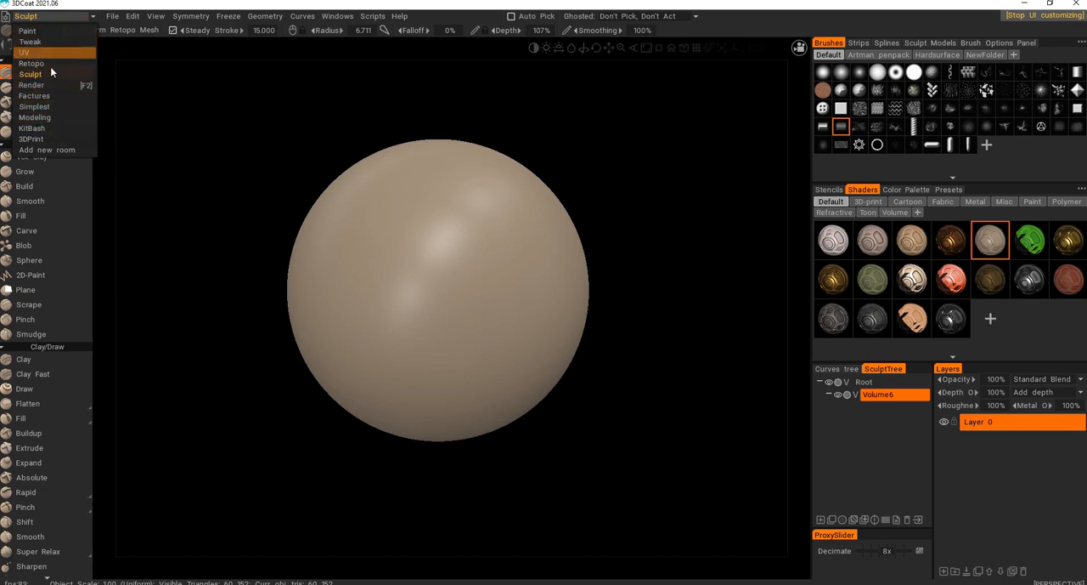
pyautogui.moveTo(42, 85)
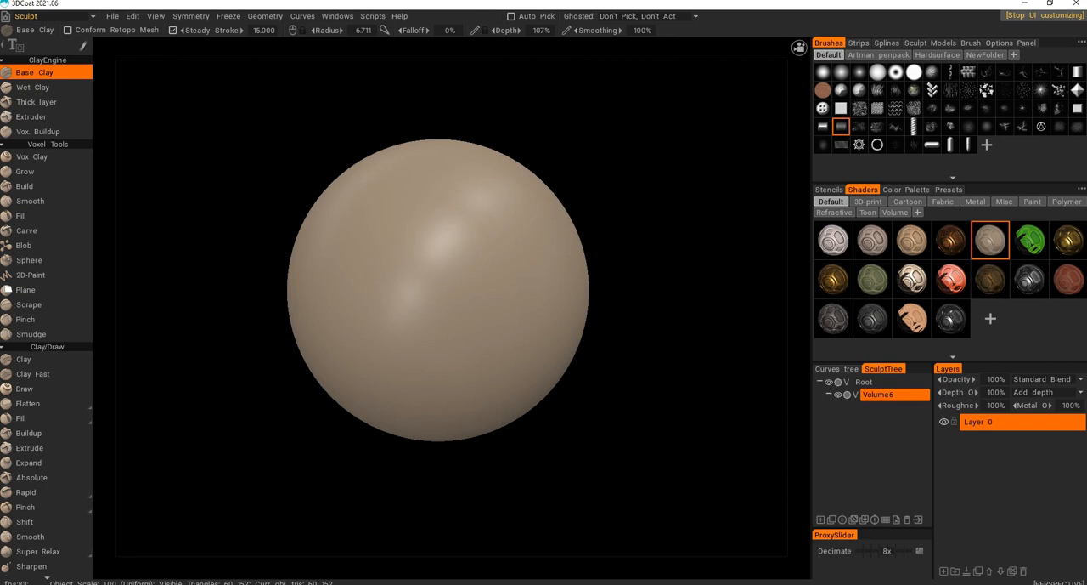
# Activate the Grow voxel tool, browse the Artman brush pack, and show the Splines model library.
pyautogui.click(23, 170)
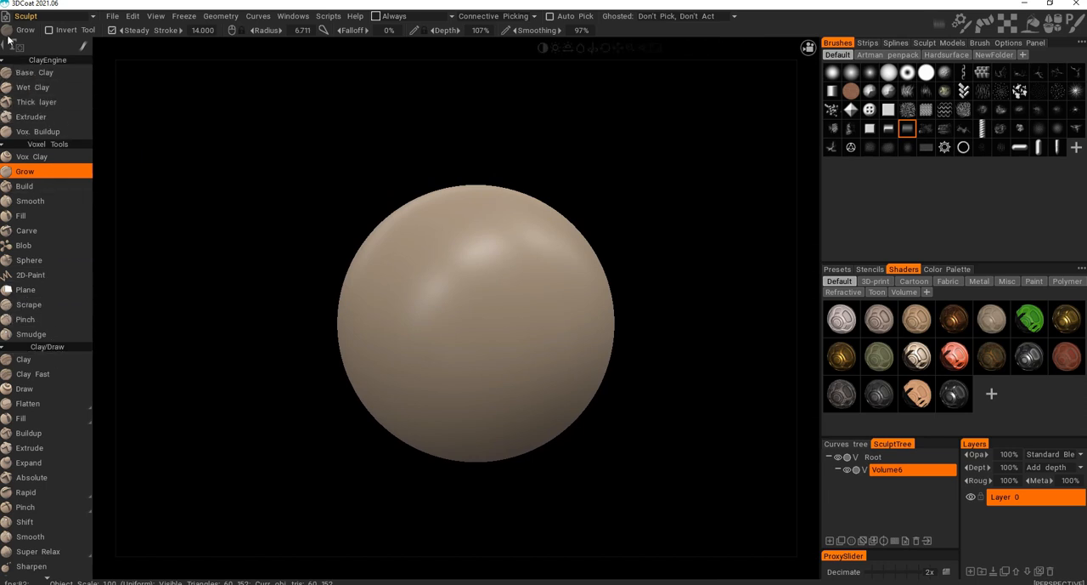
pyautogui.click(17, 47)
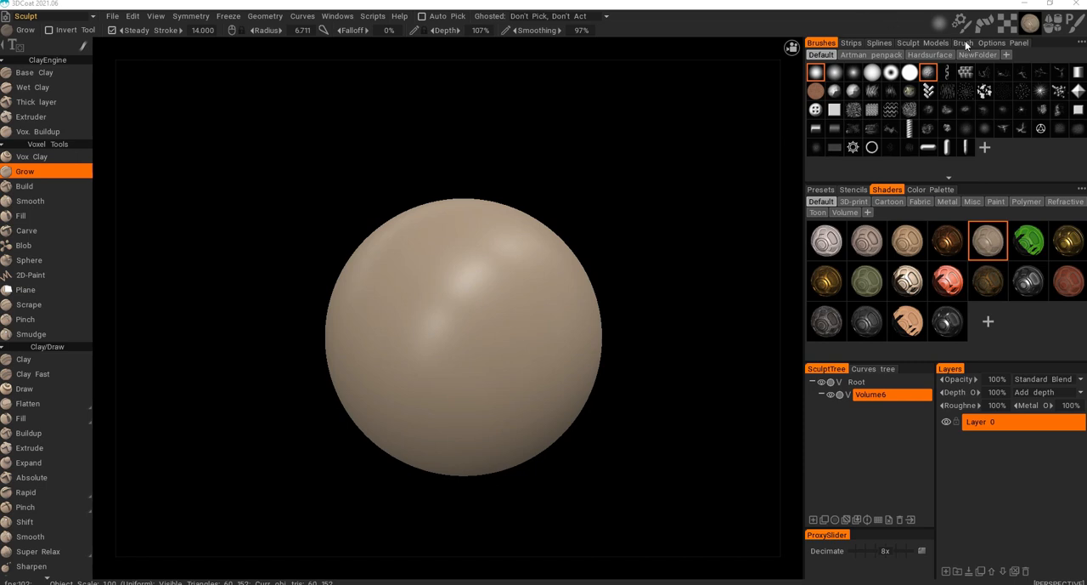
pyautogui.click(854, 54)
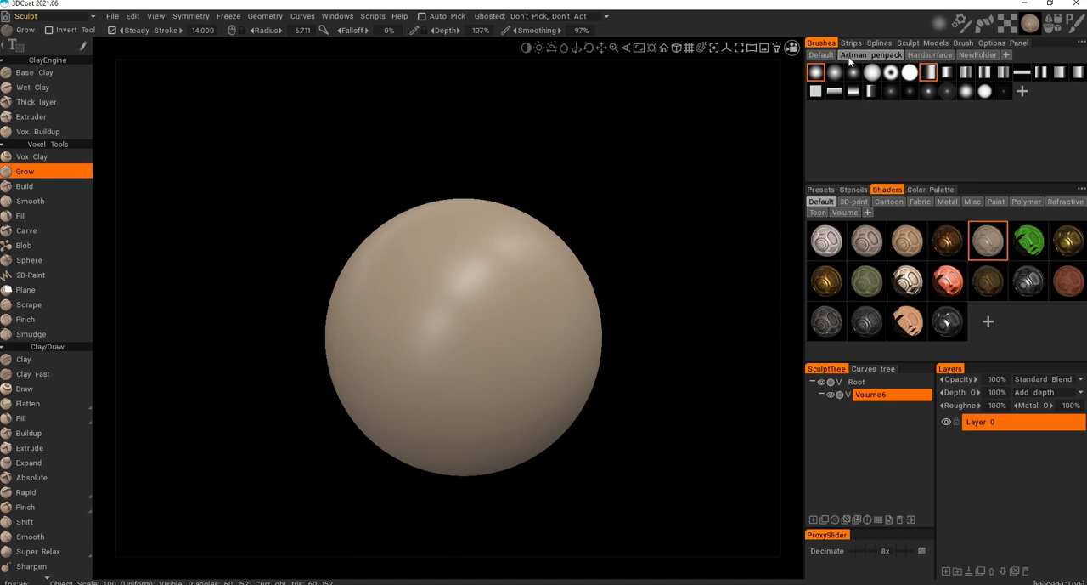
pyautogui.click(821, 55)
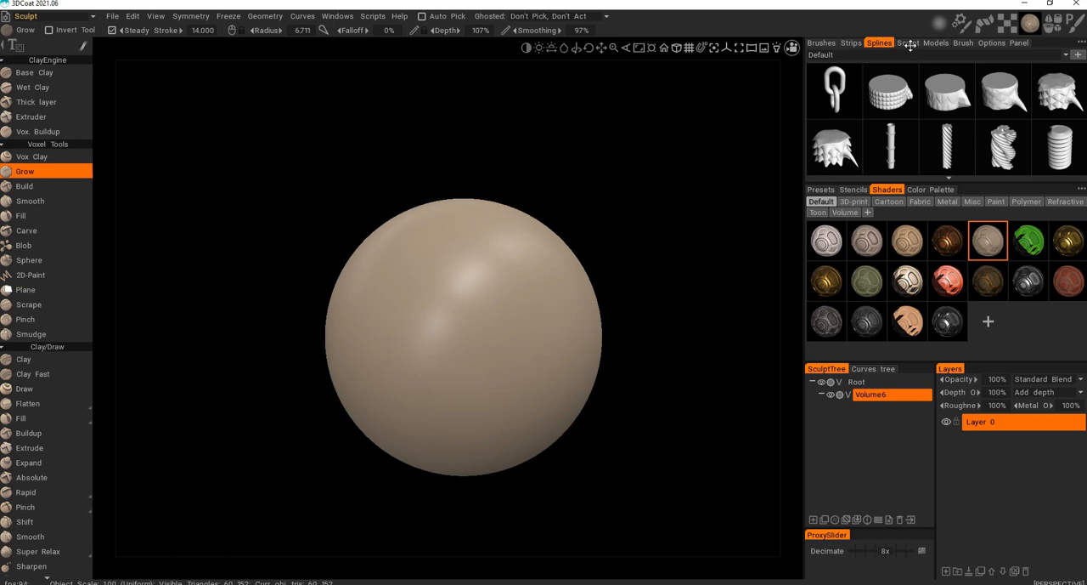
# Show Brush Options and give the sphere a dark shiny Metal shader after trying clay and white ones.
pyautogui.click(935, 43)
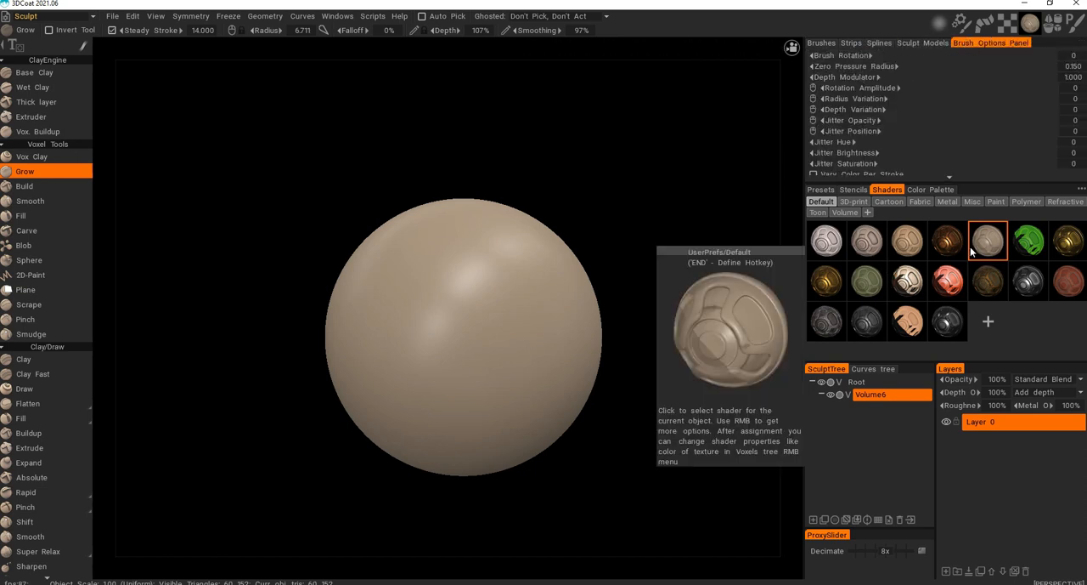
pyautogui.click(907, 281)
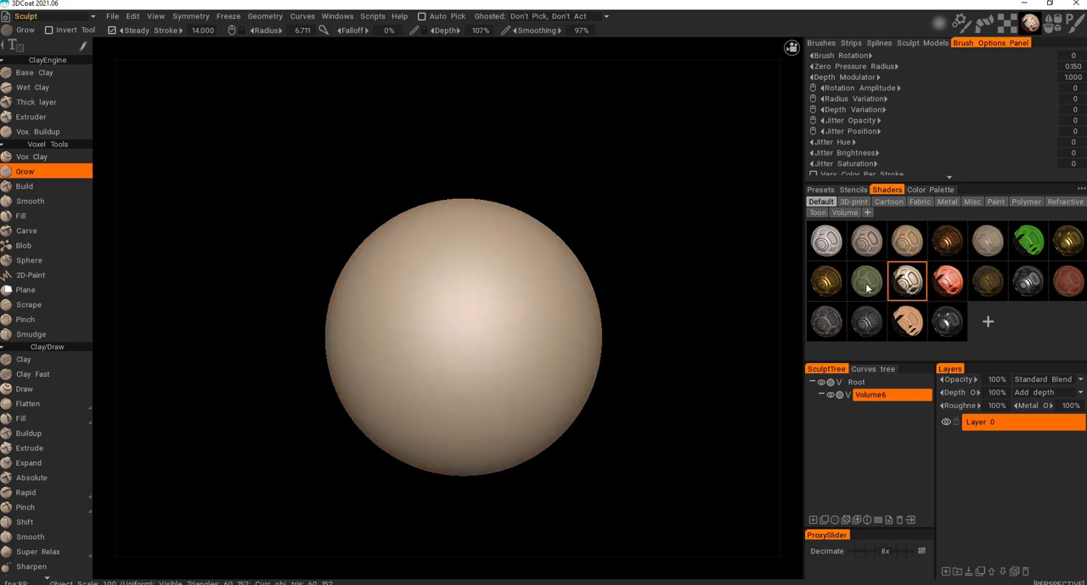
pyautogui.click(826, 241)
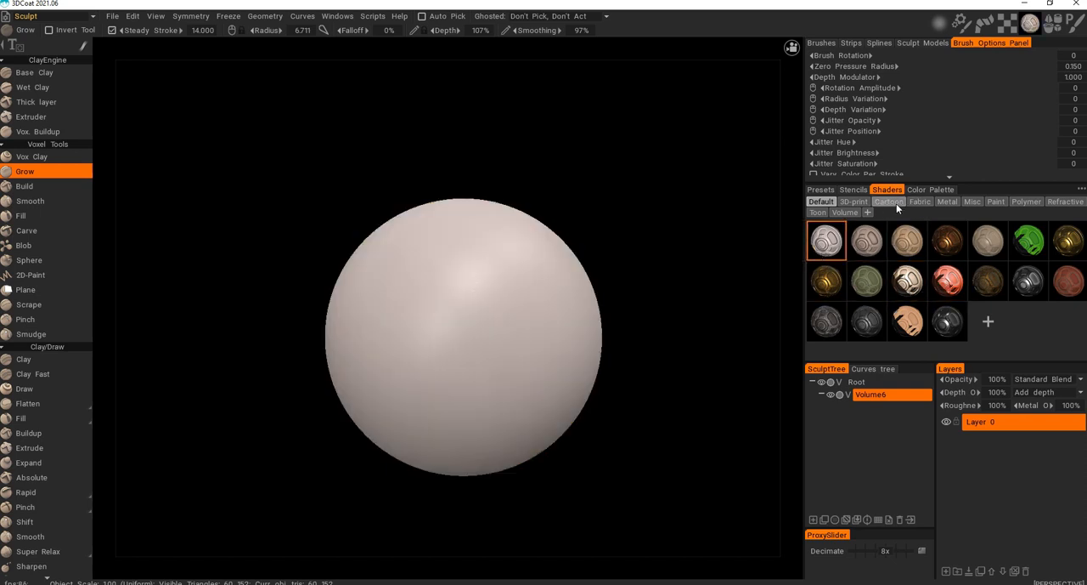
pyautogui.click(889, 200)
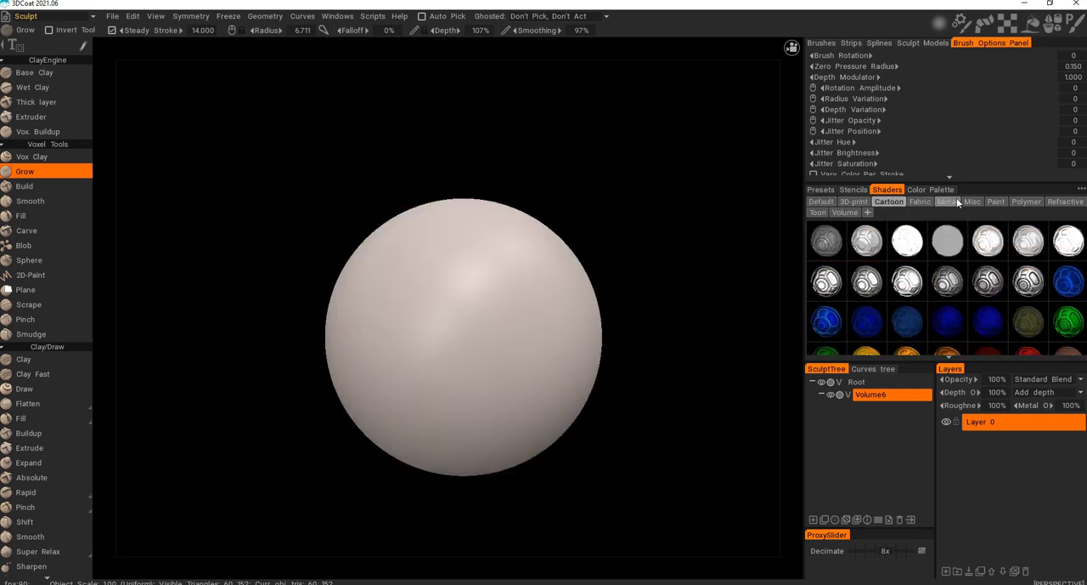
pyautogui.click(948, 201)
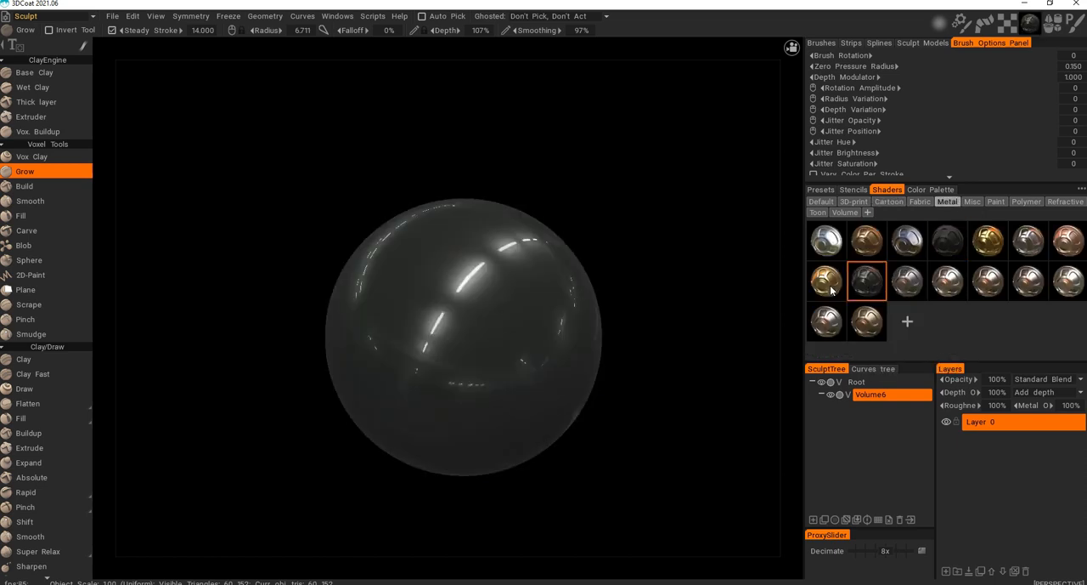
# View the Stencils list, then the Color Palette, and return to Stencils.
pyautogui.click(853, 189)
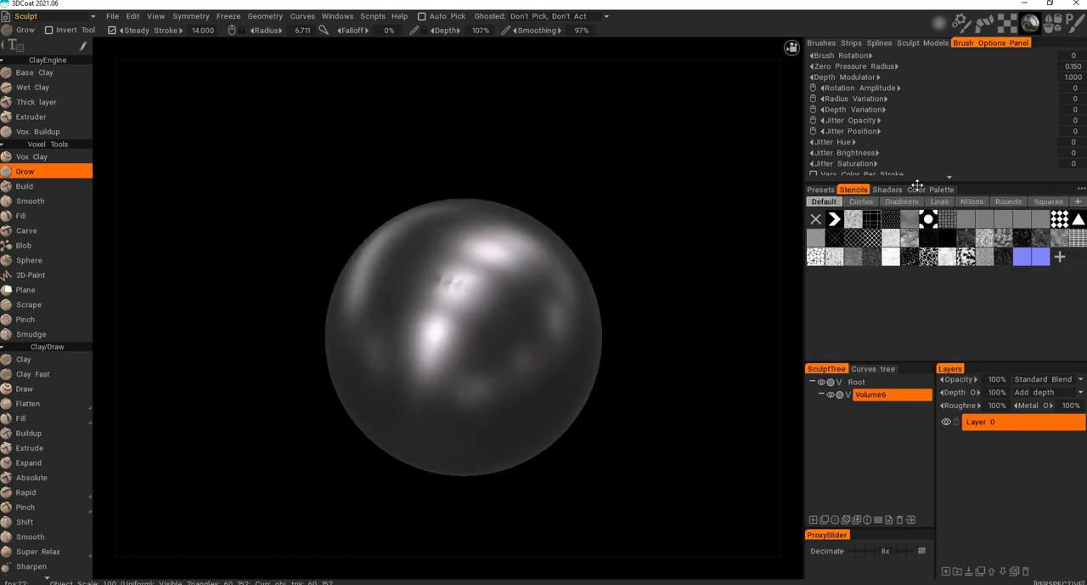
pyautogui.click(932, 189)
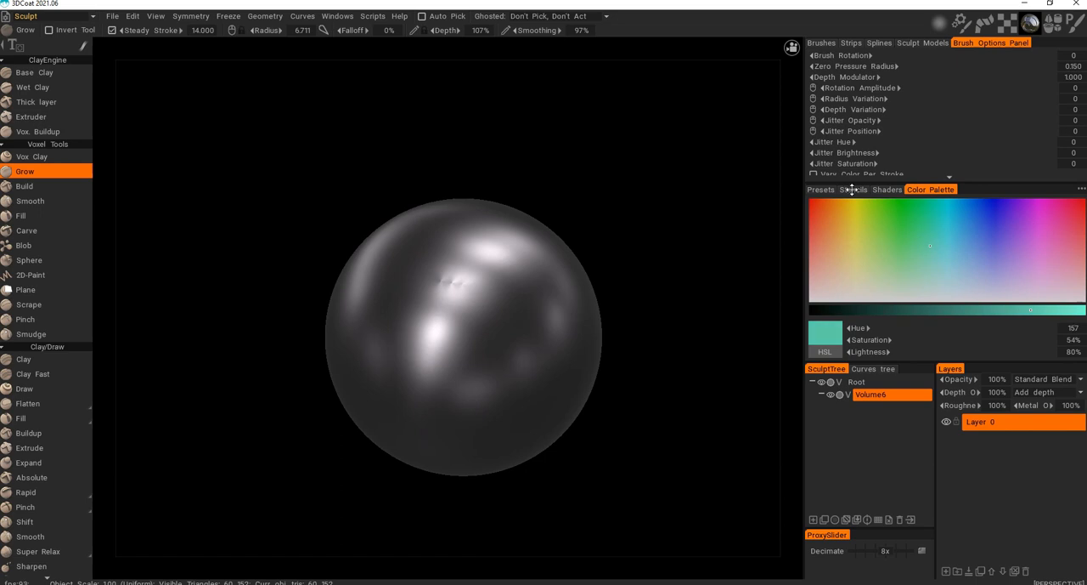
pyautogui.click(853, 188)
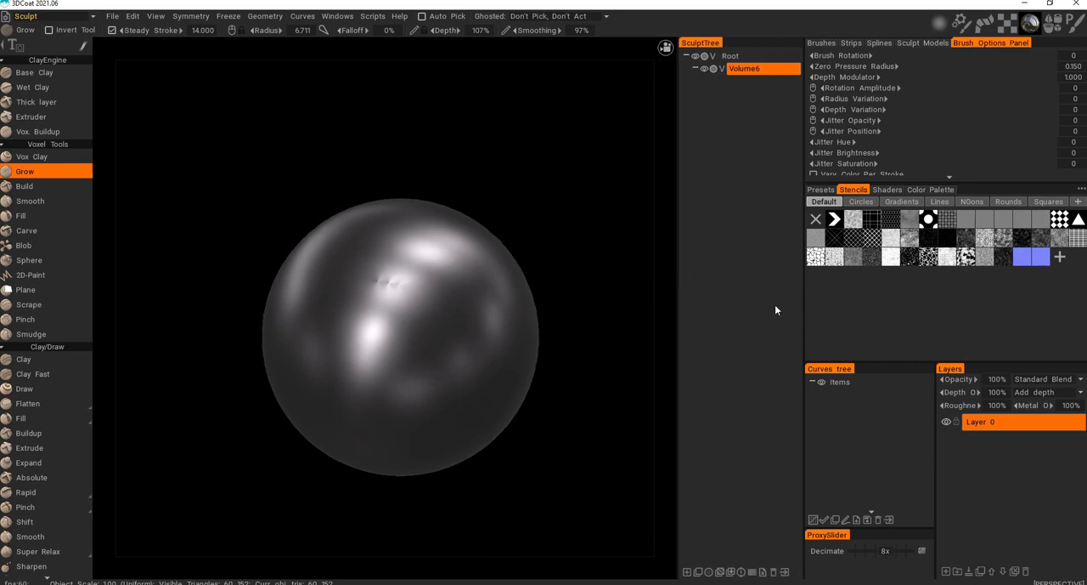
pyautogui.moveTo(778, 420)
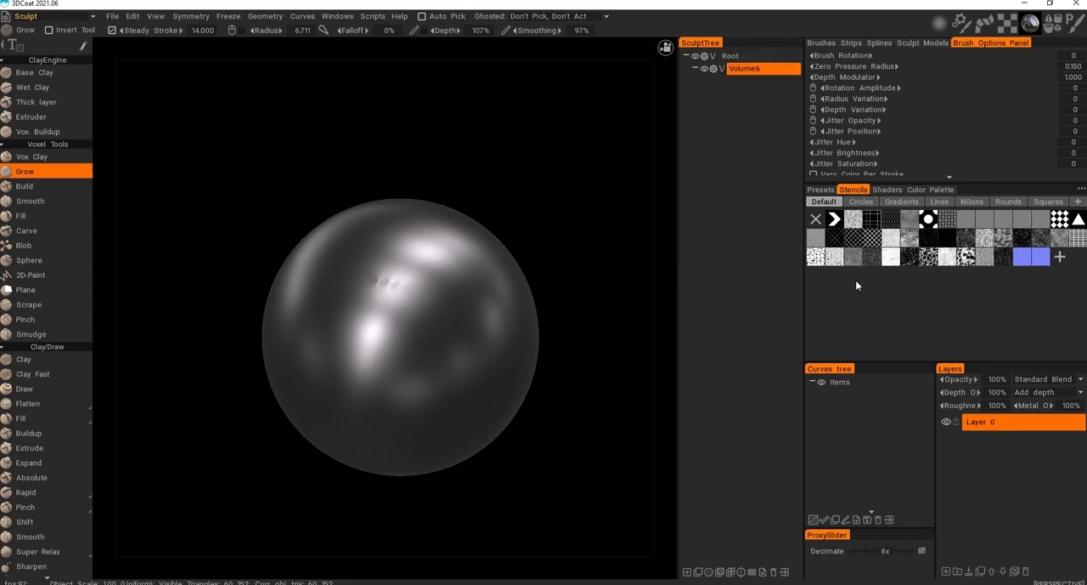
pyautogui.moveTo(999, 391)
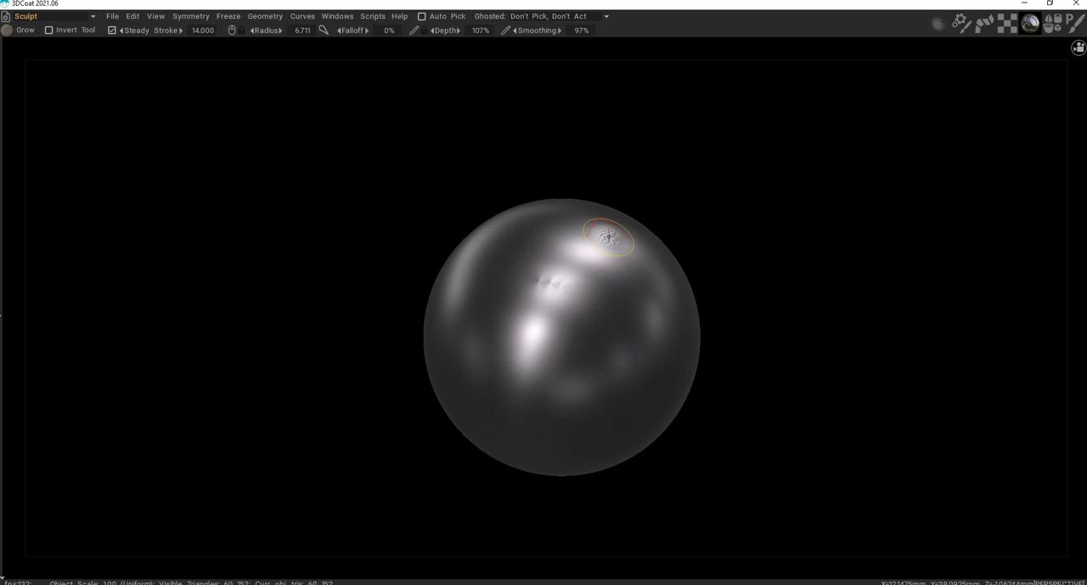
pyautogui.moveTo(892, 23)
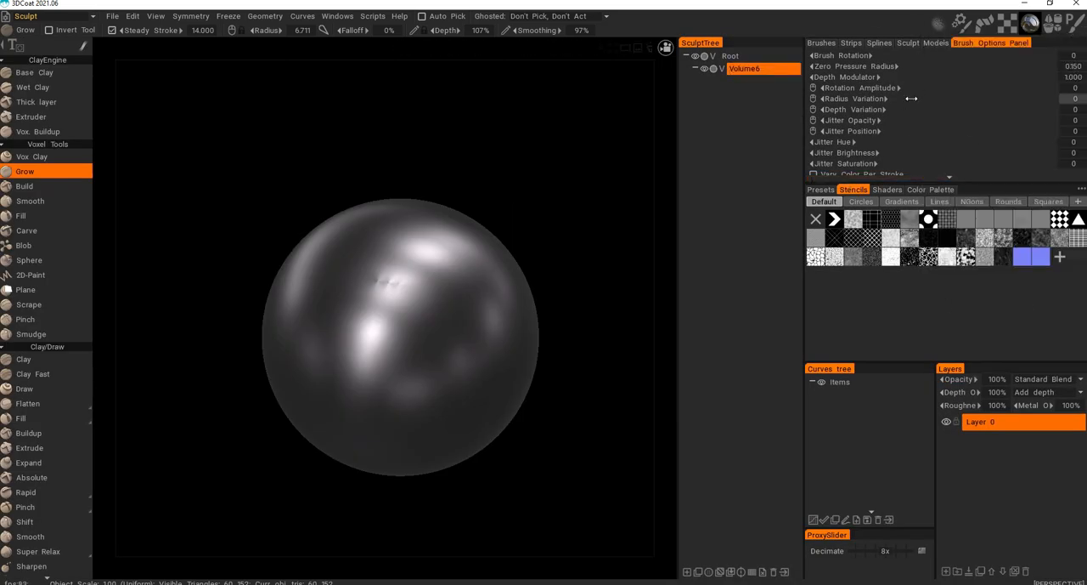
# Float the Poly Models library panel over the viewport with Wet Clay active.
pyautogui.click(821, 42)
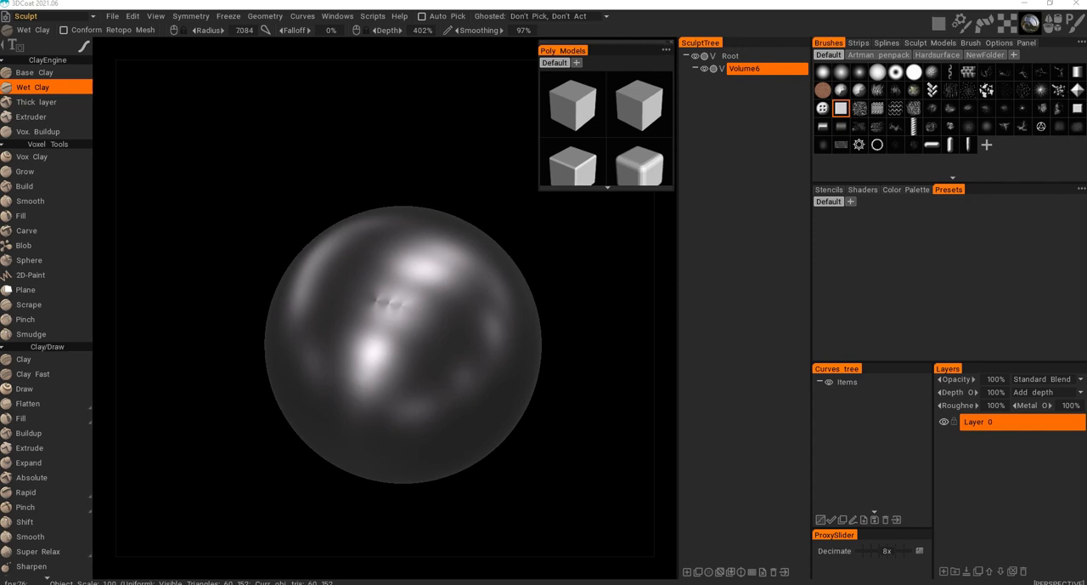
pyautogui.moveTo(343, 24)
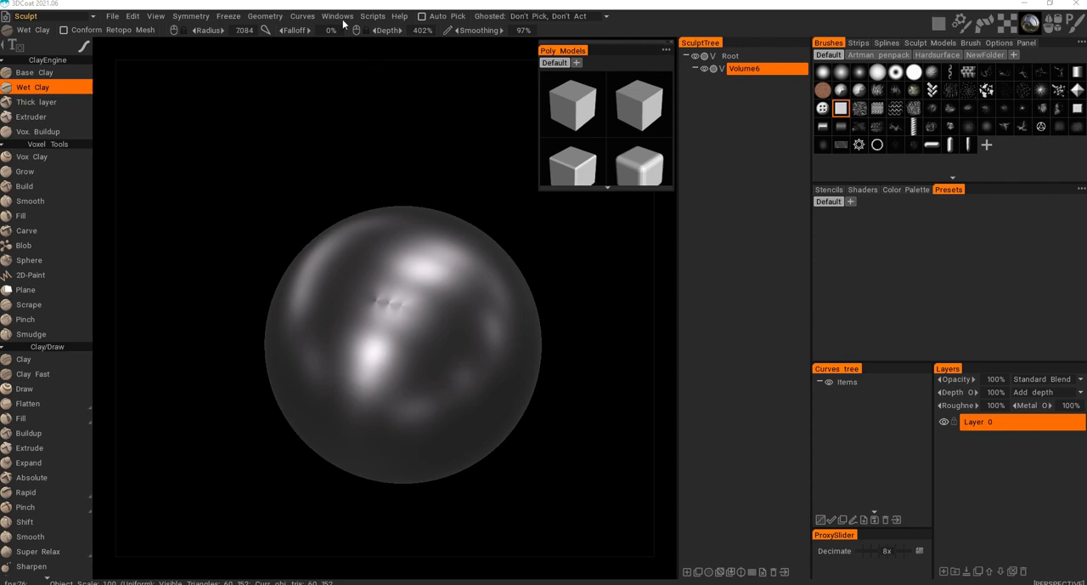
# Restore the sculpt room's saved page layout from the Windows menu.
pyautogui.click(336, 15)
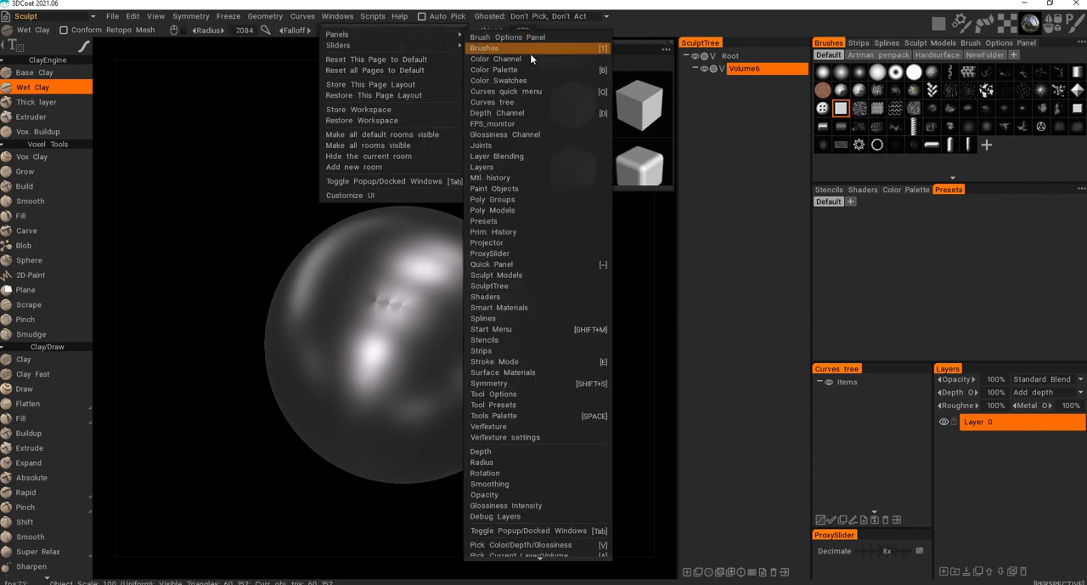
pyautogui.moveTo(534, 263)
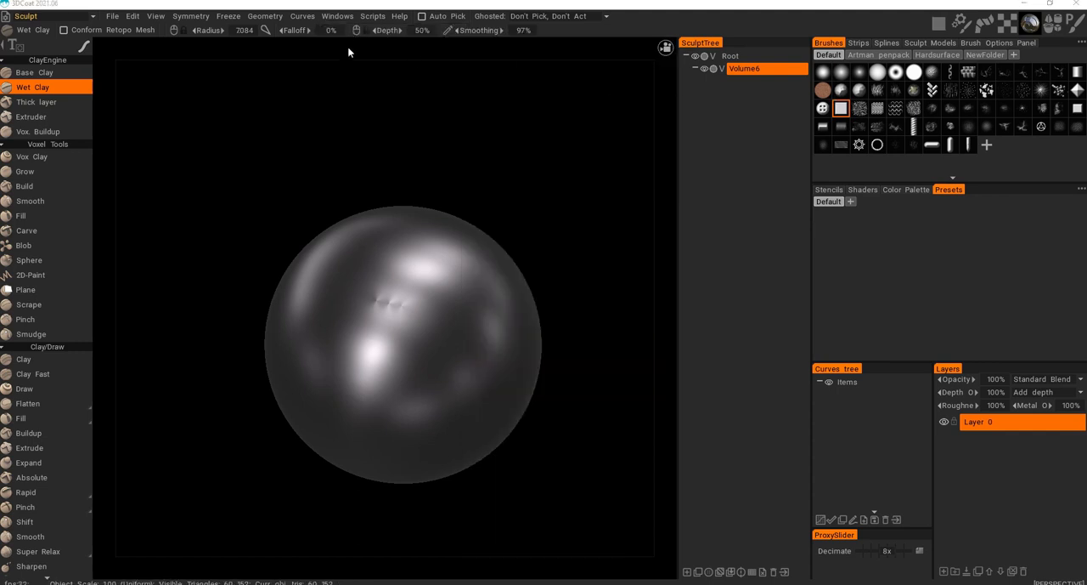
pyautogui.moveTo(808, 251)
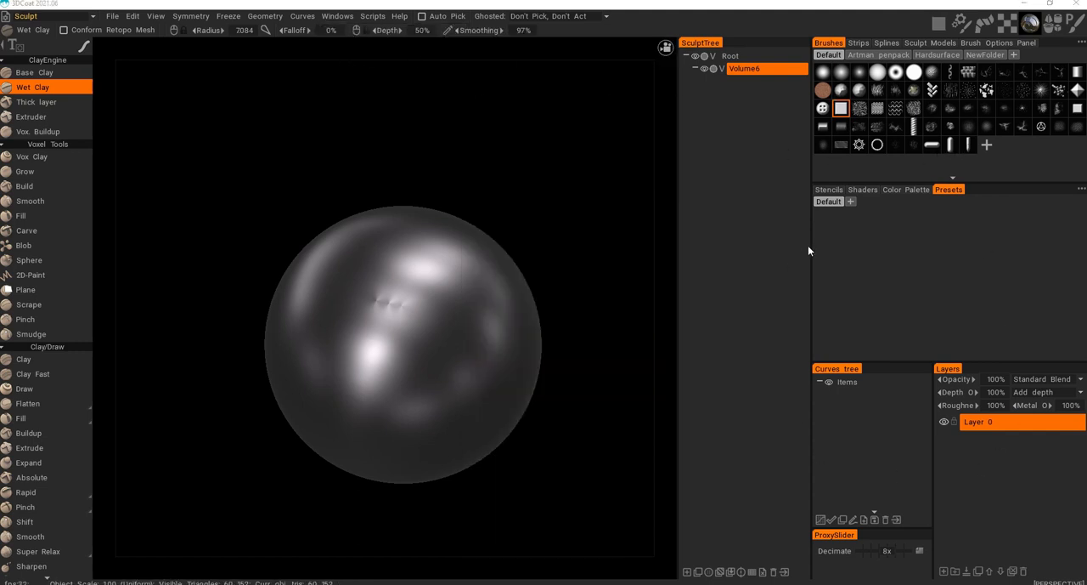
pyautogui.moveTo(829, 438)
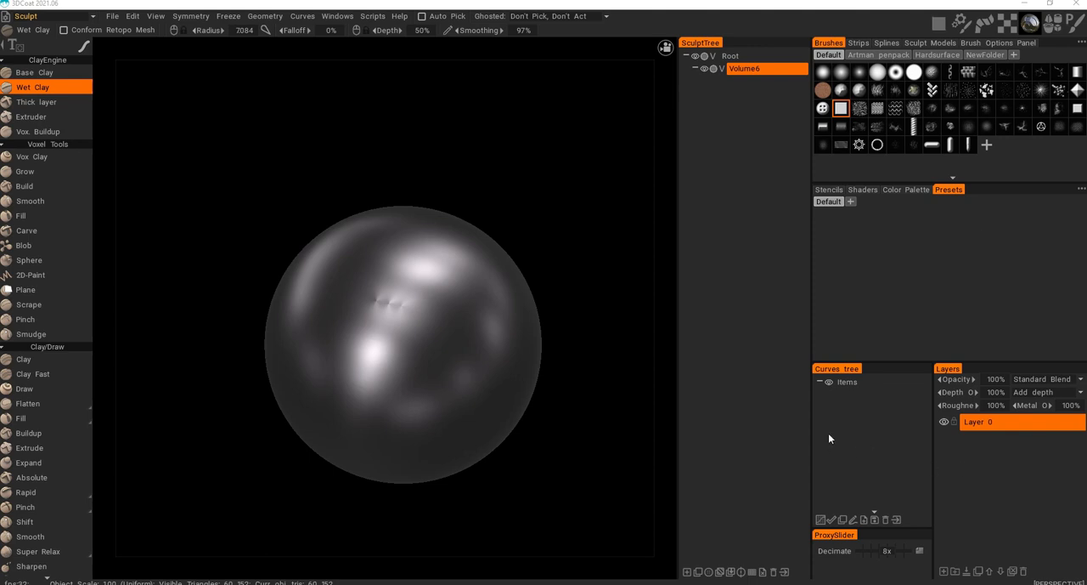
pyautogui.moveTo(374, 17)
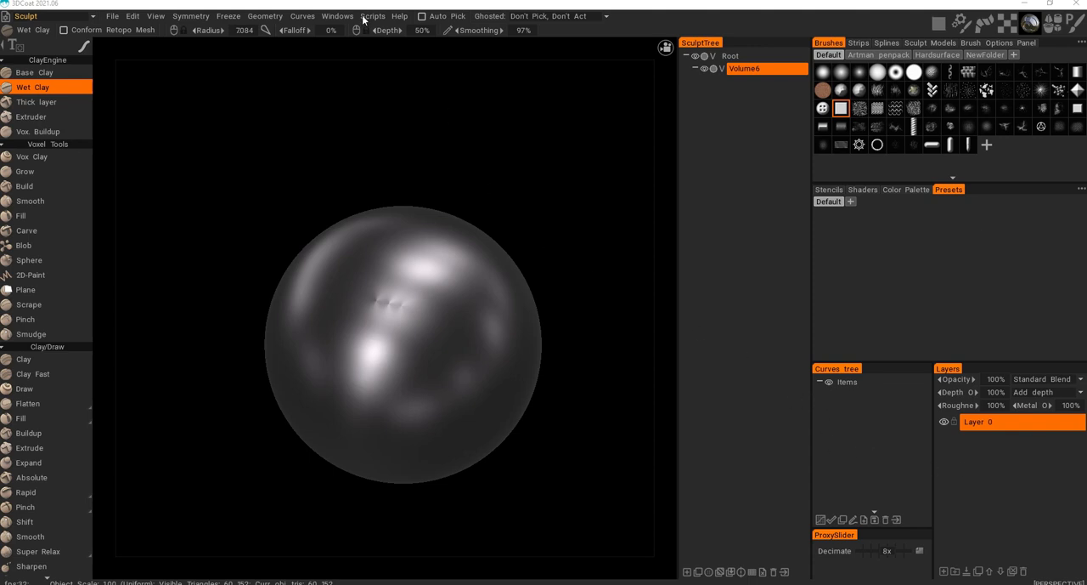
pyautogui.click(336, 15)
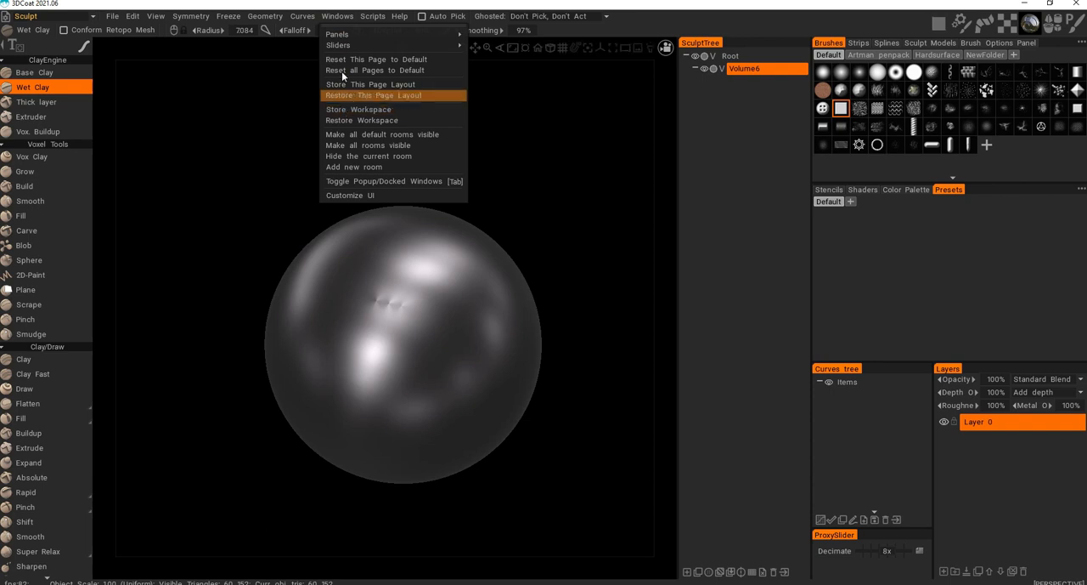
pyautogui.moveTo(358, 109)
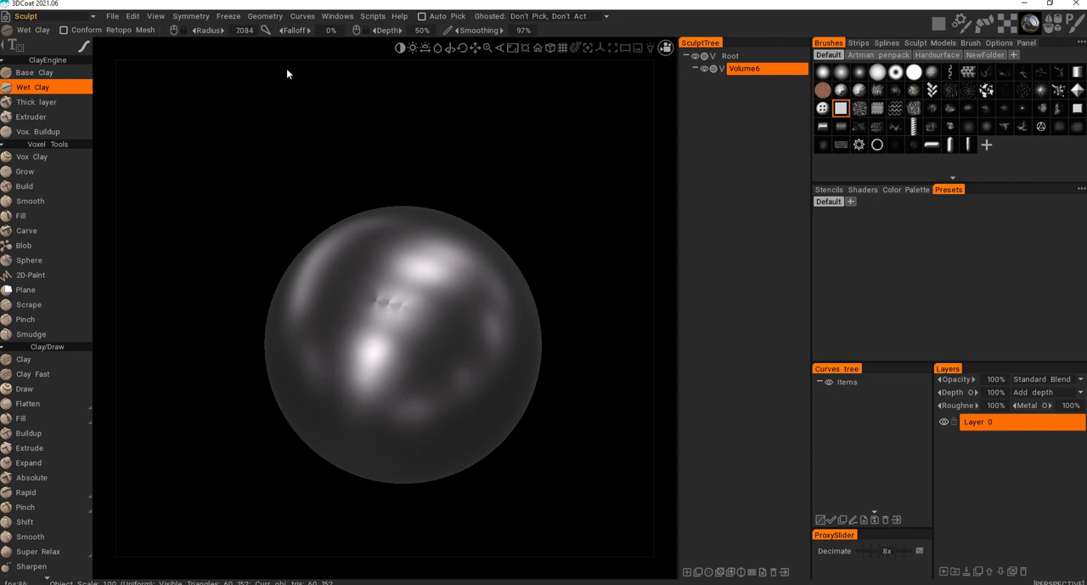
pyautogui.moveTo(294, 31)
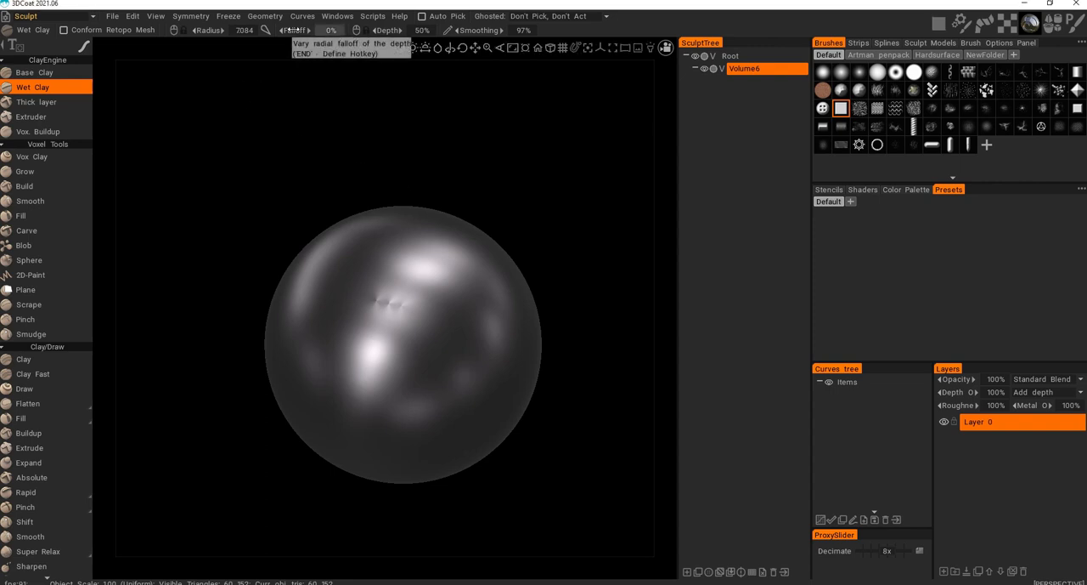
pyautogui.moveTo(207, 31)
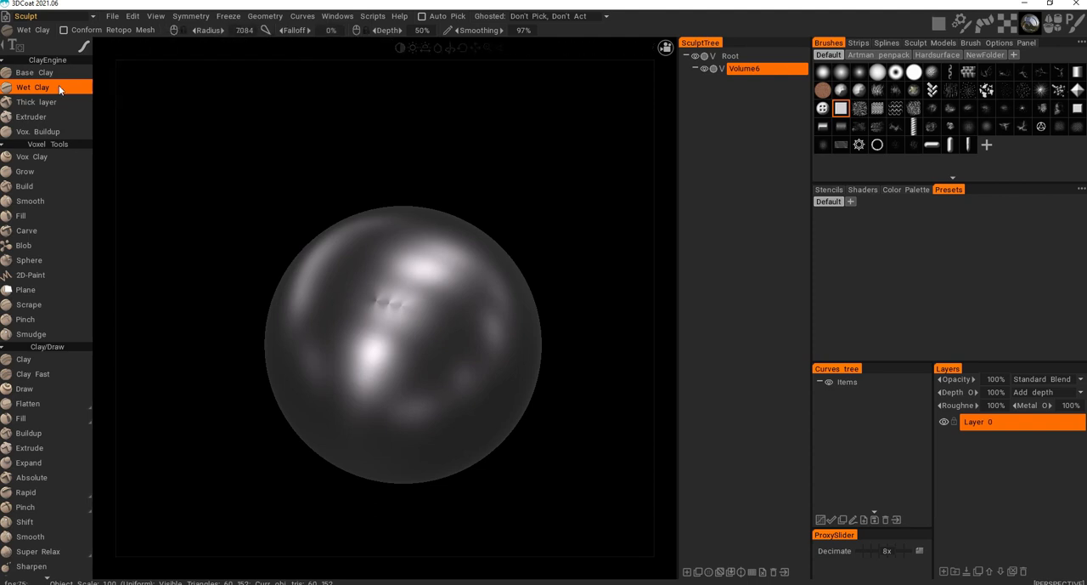
pyautogui.moveTo(32, 87)
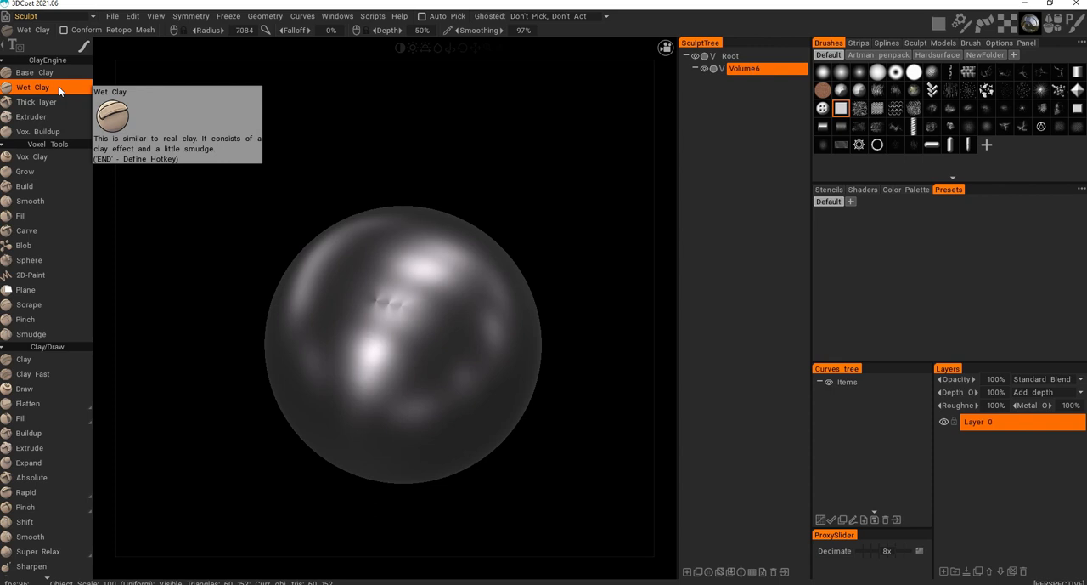
# Assign a keyboard shortcut to the hovered Wet Clay tool using the End key.
pyautogui.press('end')
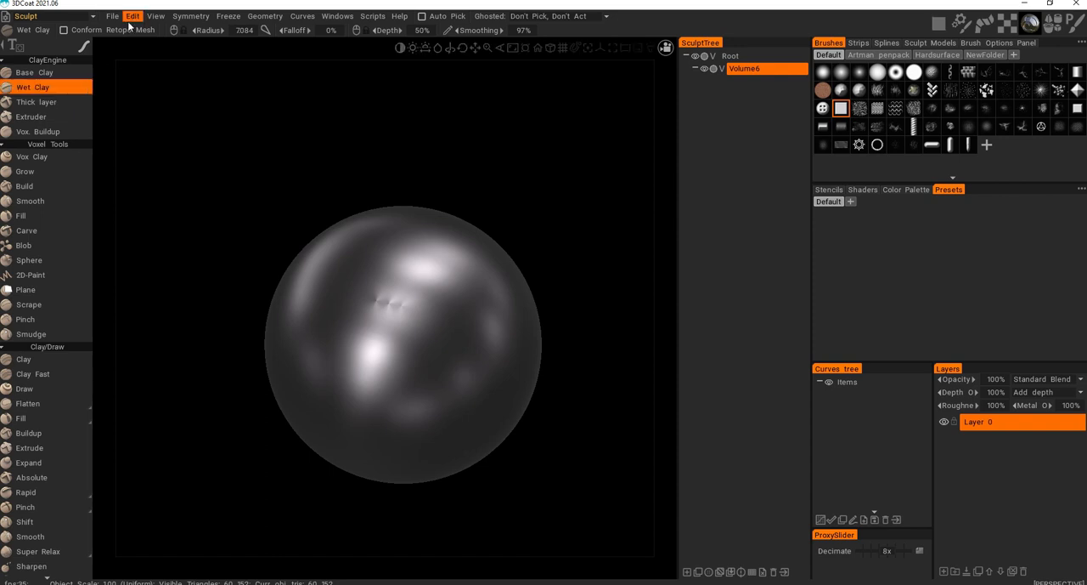
# Save the hotkey assignments via the Edit menu, then move to the Retopo room.
pyautogui.click(132, 15)
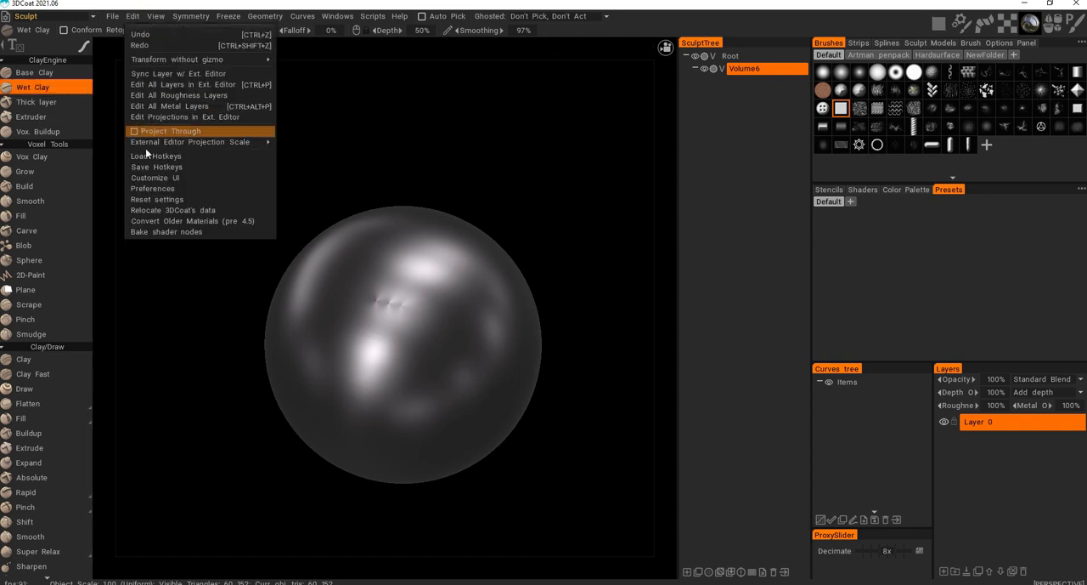
pyautogui.moveTo(156, 167)
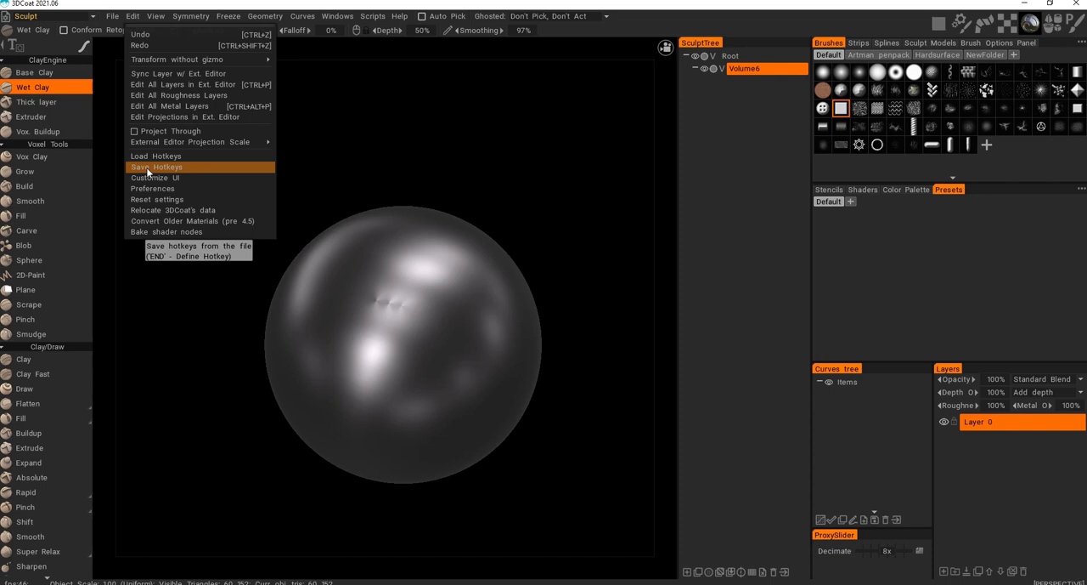
pyautogui.moveTo(212, 174)
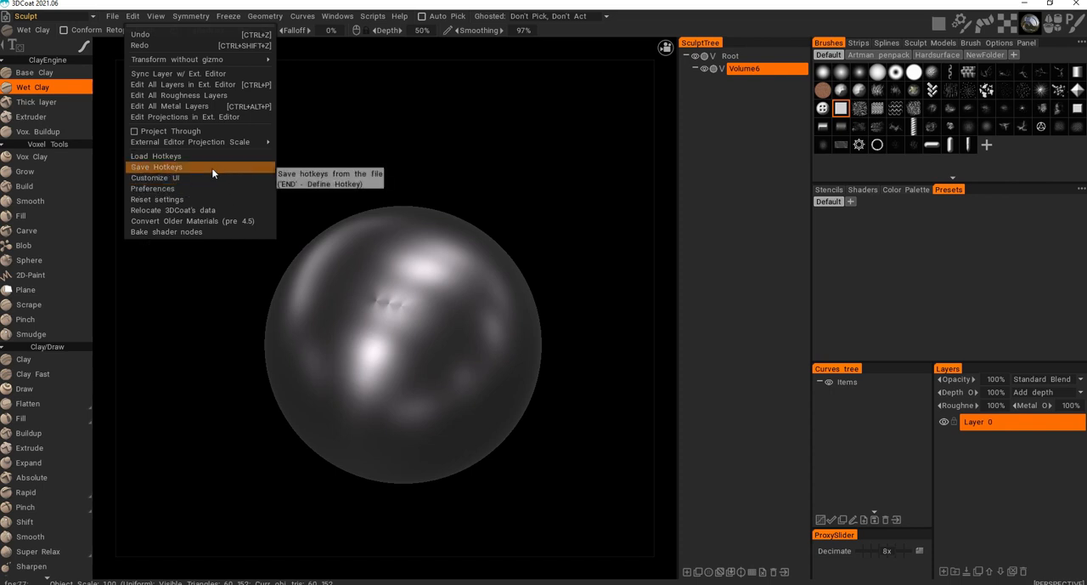
pyautogui.moveTo(323, 156)
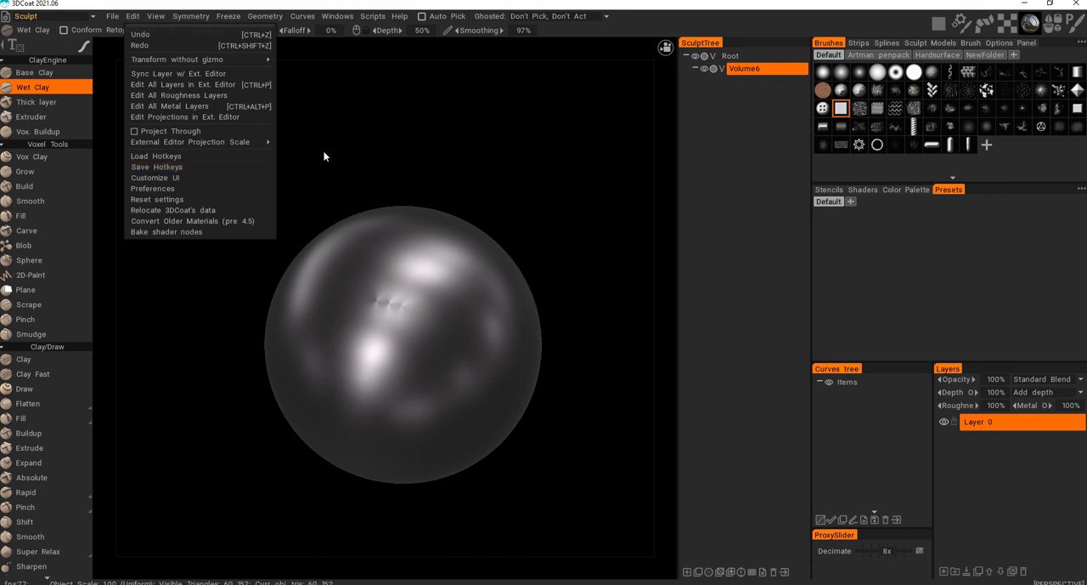
pyautogui.click(469, 149)
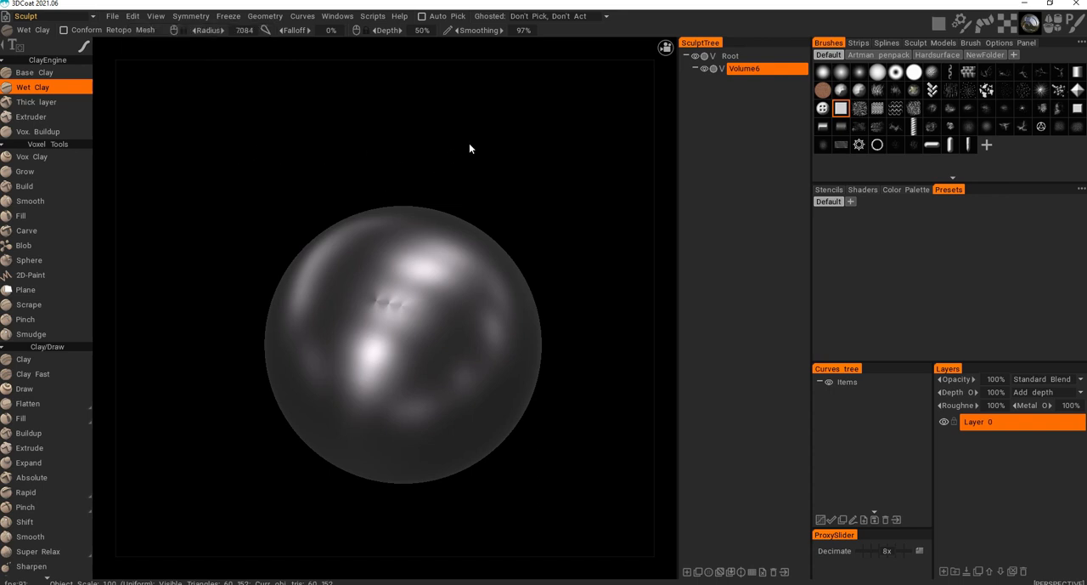
pyautogui.moveTo(519, 143)
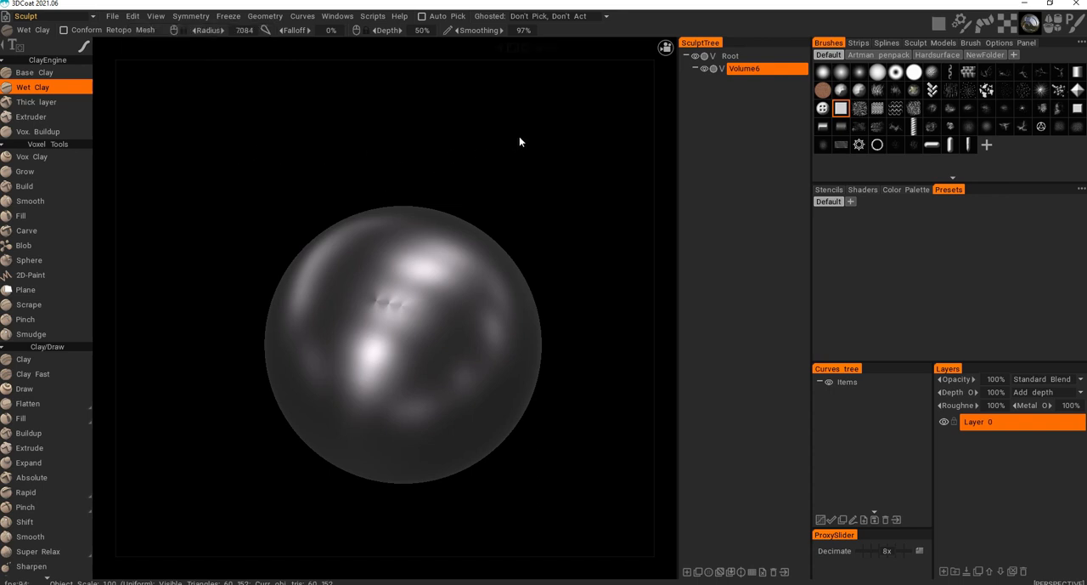
pyautogui.click(864, 189)
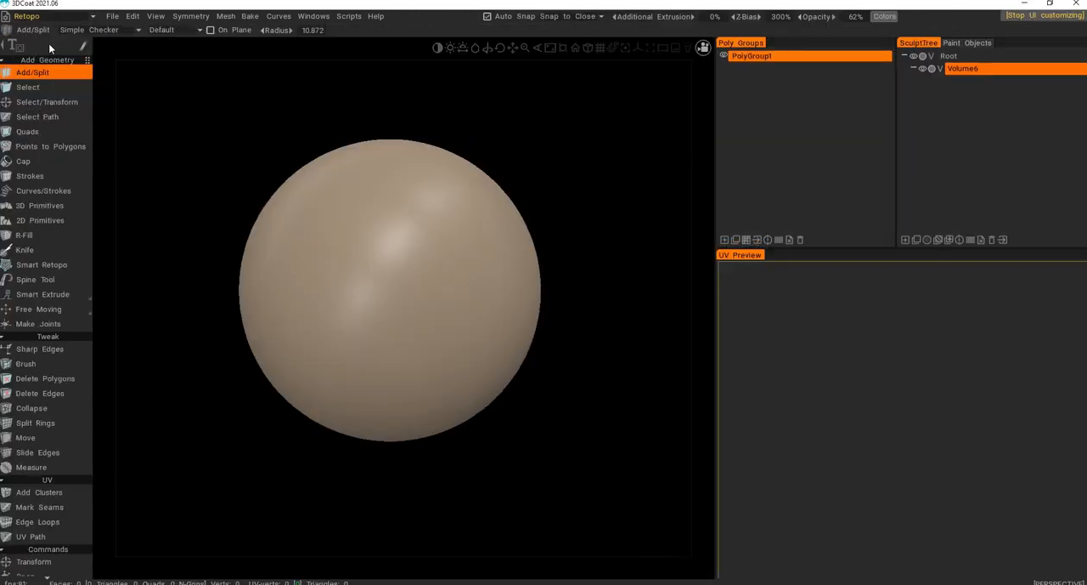
# Return from the Retopo room to the Sculpt room with Base Clay active.
pyautogui.click(31, 15)
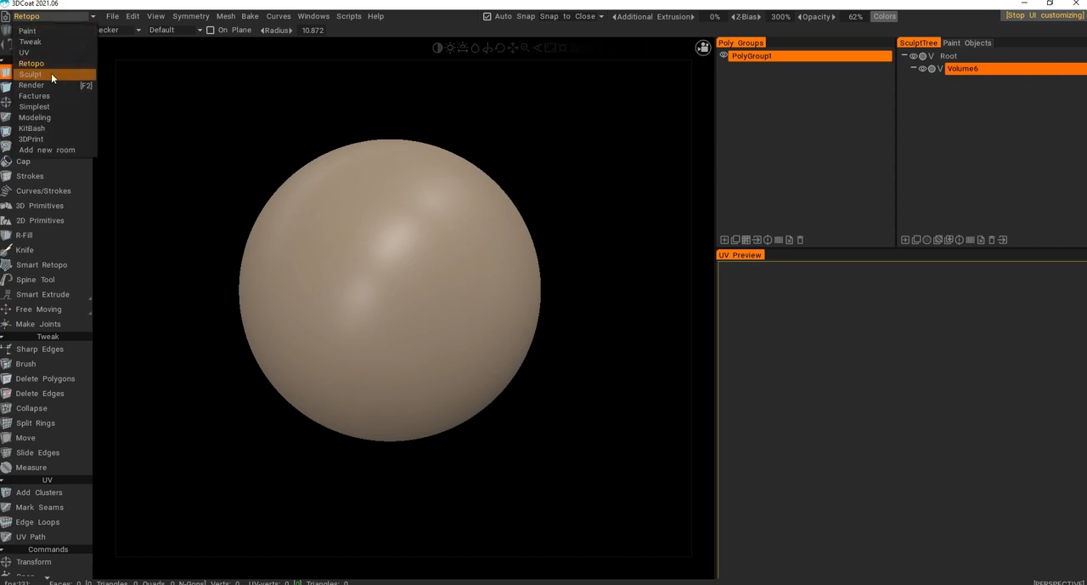
pyautogui.click(31, 75)
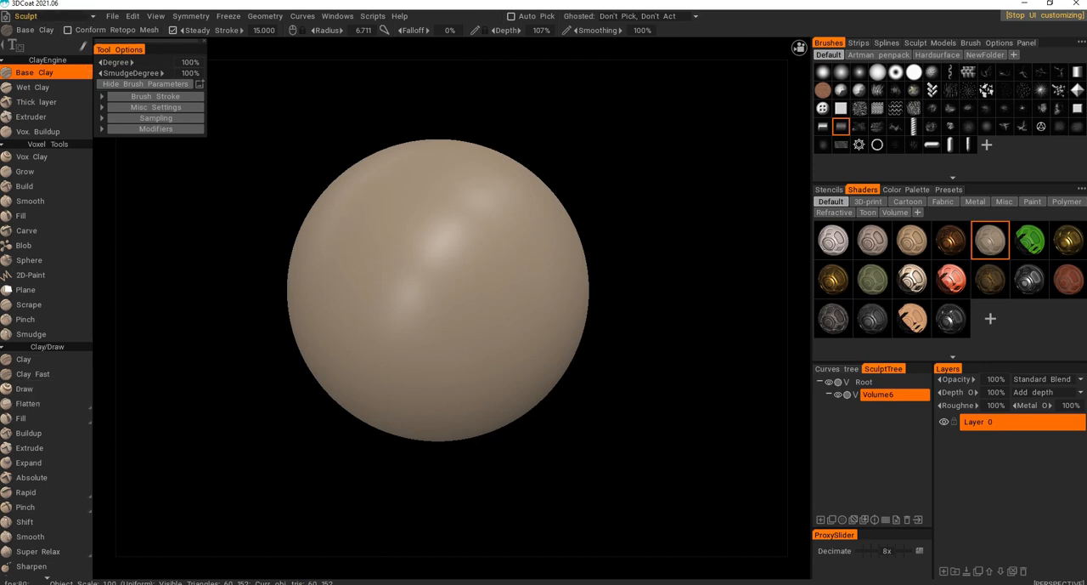
pyautogui.click(948, 190)
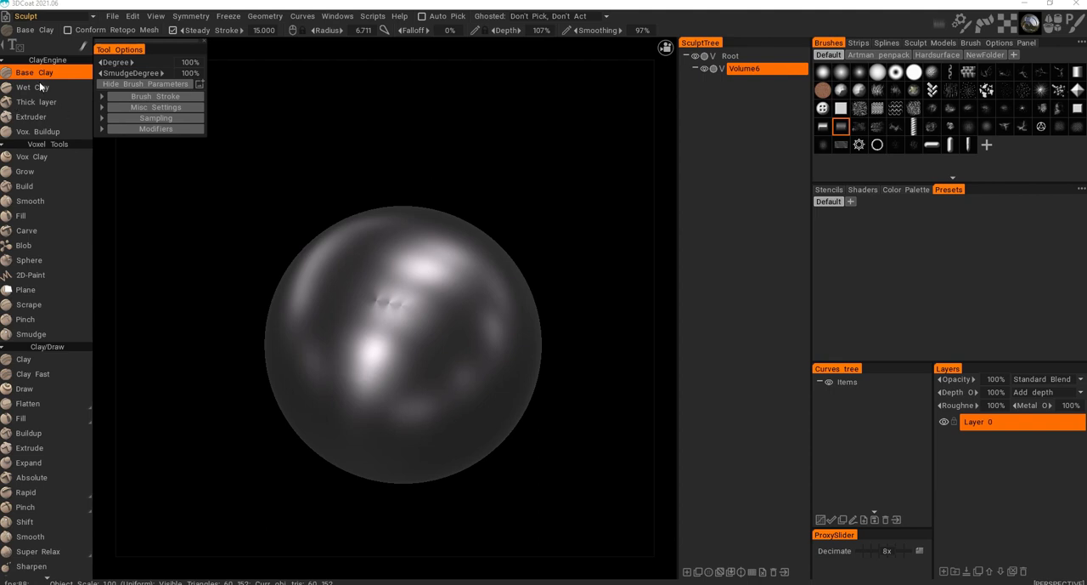
pyautogui.click(30, 87)
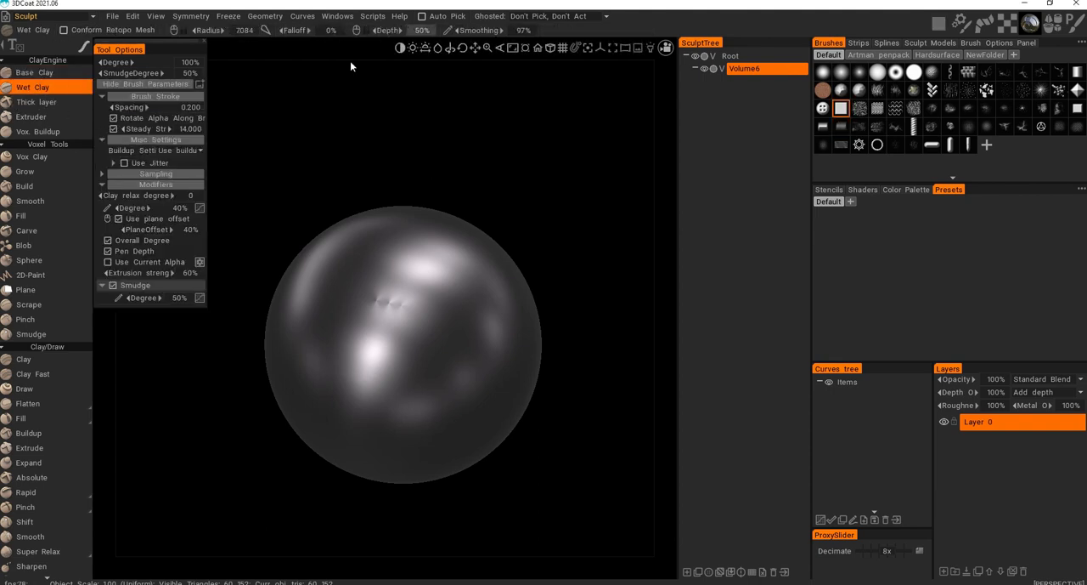
pyautogui.click(24, 186)
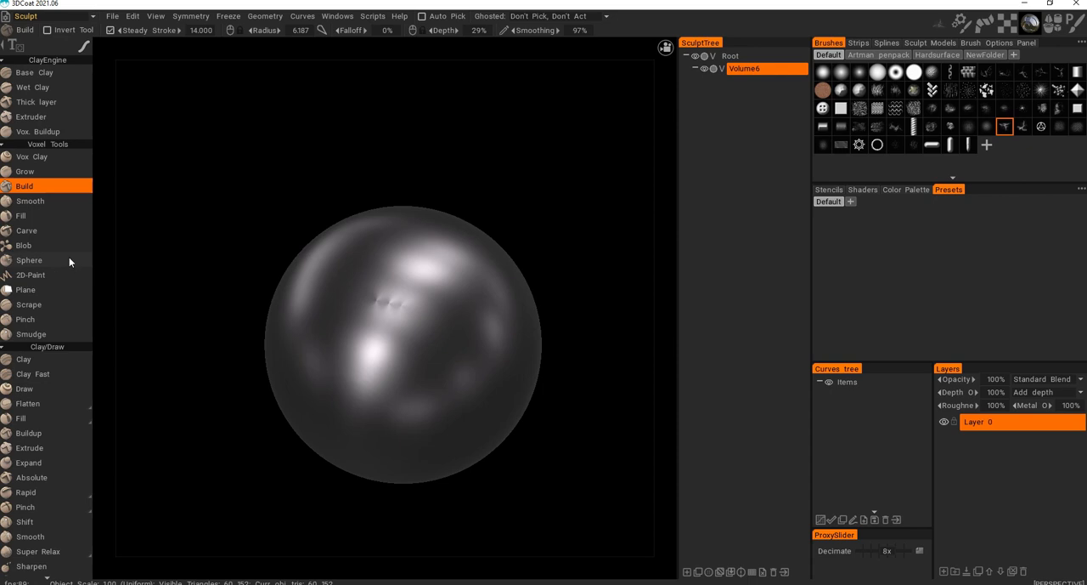
pyautogui.moveTo(47, 87)
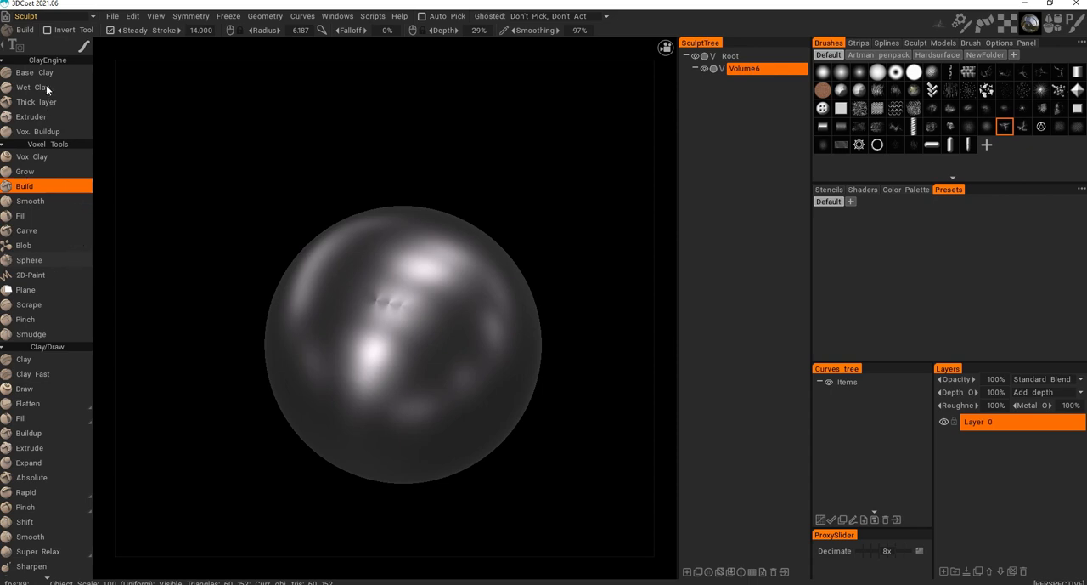
pyautogui.click(28, 258)
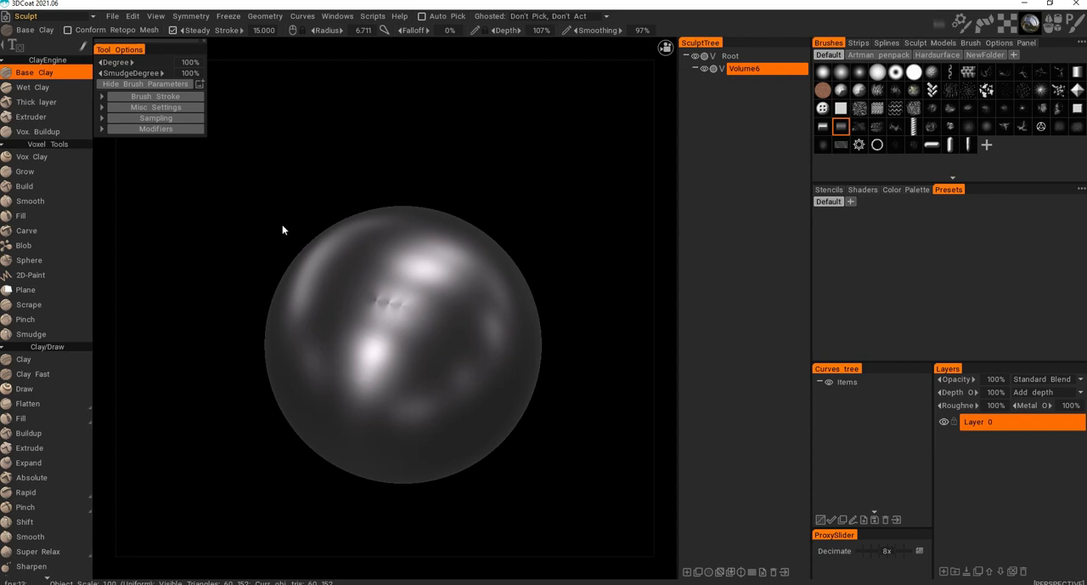
pyautogui.moveTo(313, 255)
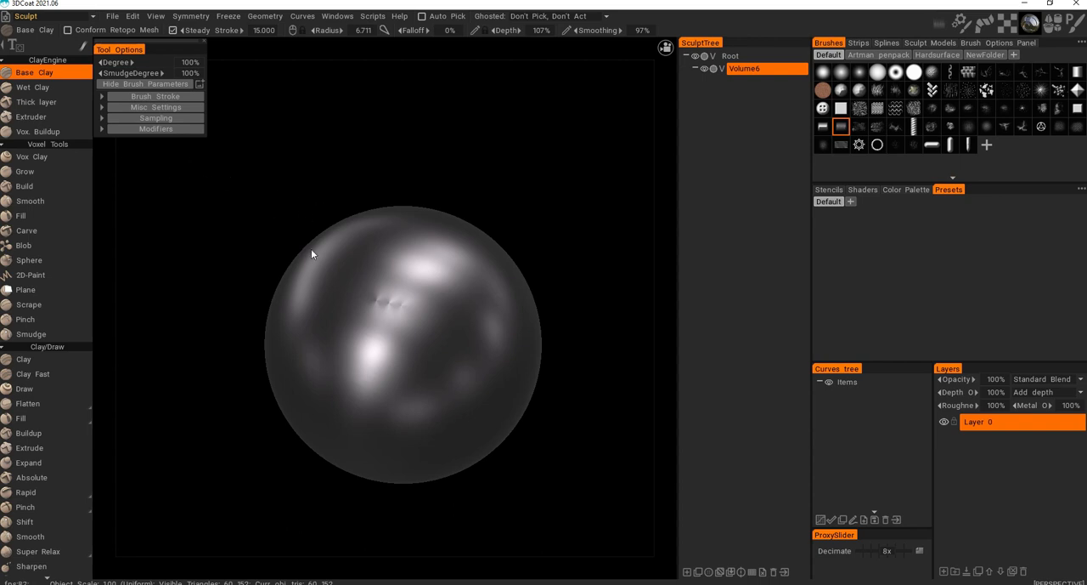
pyautogui.moveTo(285, 209)
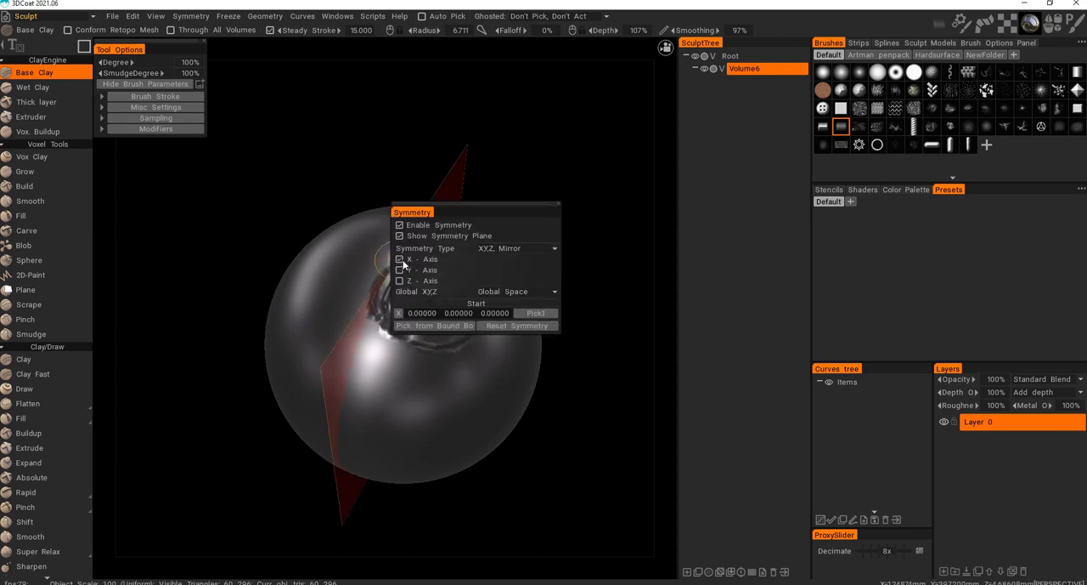
# Close the Symmetry settings panel, leaving symmetry on after carving the ring.
pyautogui.click(399, 258)
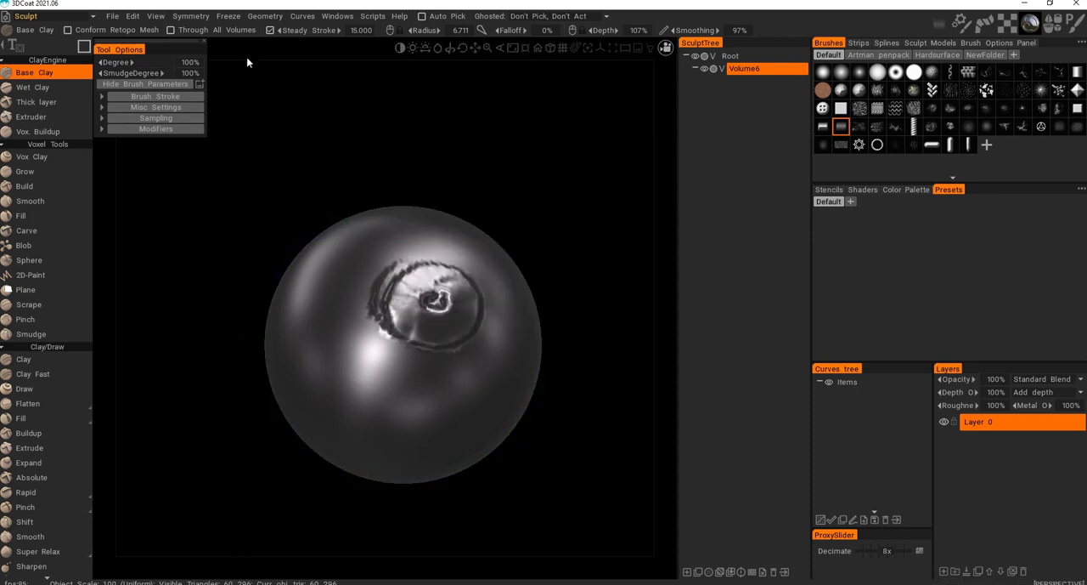
# Show the Symmetry menu's command list above the carved sphere.
pyautogui.click(191, 15)
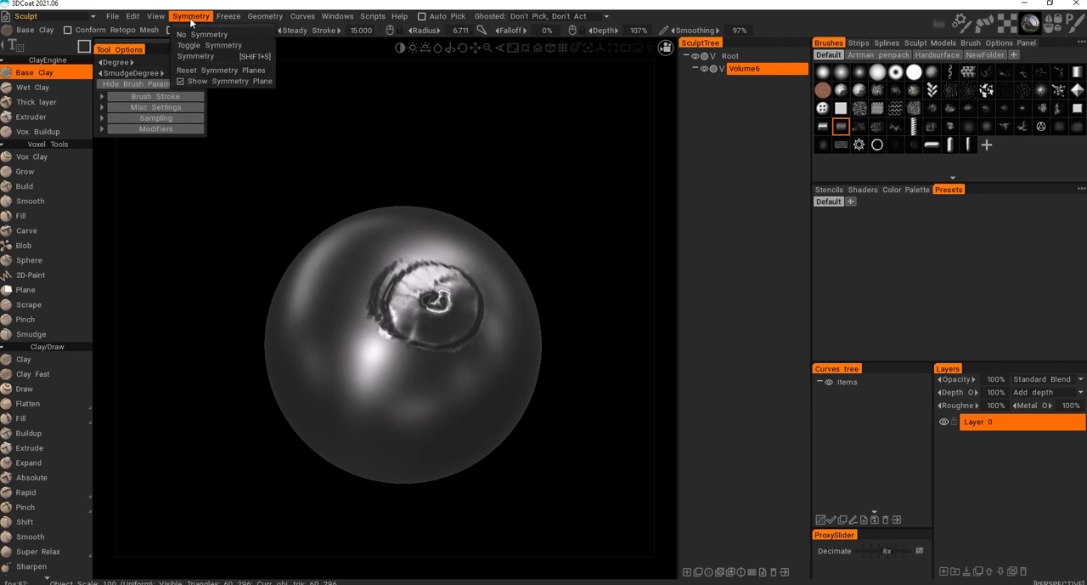
pyautogui.moveTo(196, 55)
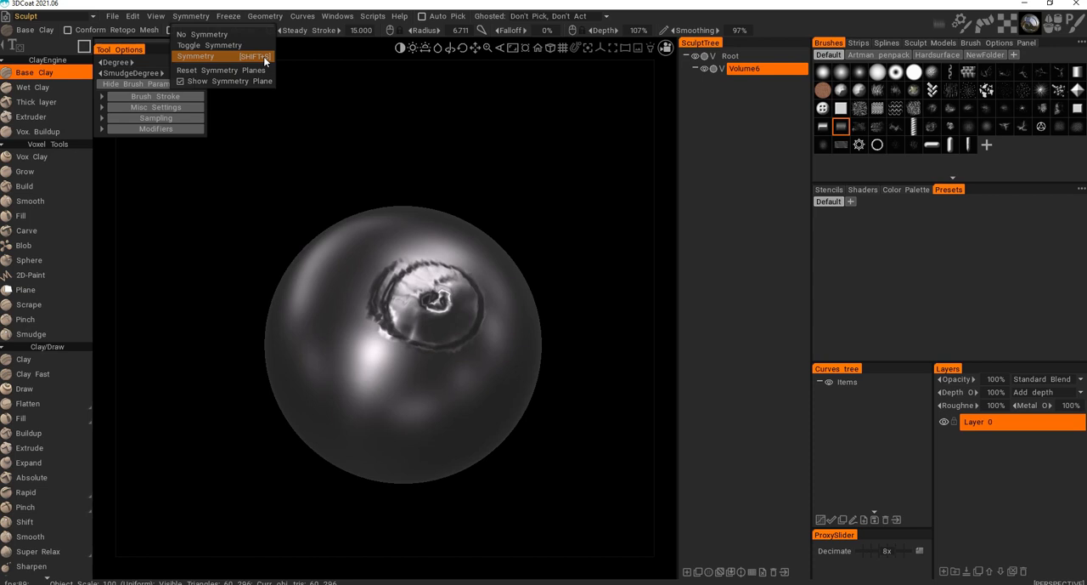
pyautogui.moveTo(211, 56)
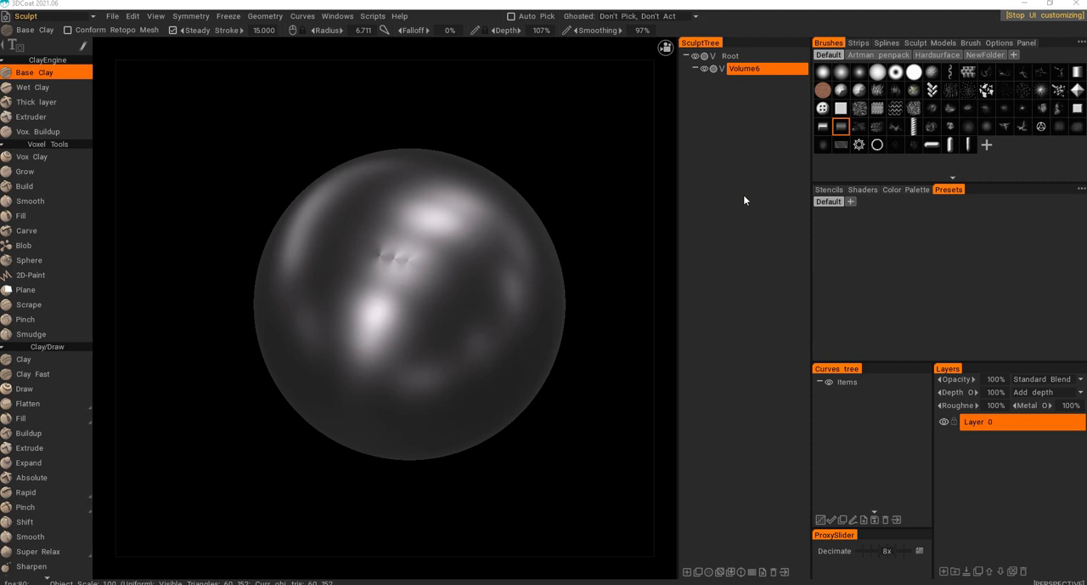
pyautogui.moveTo(671, 217)
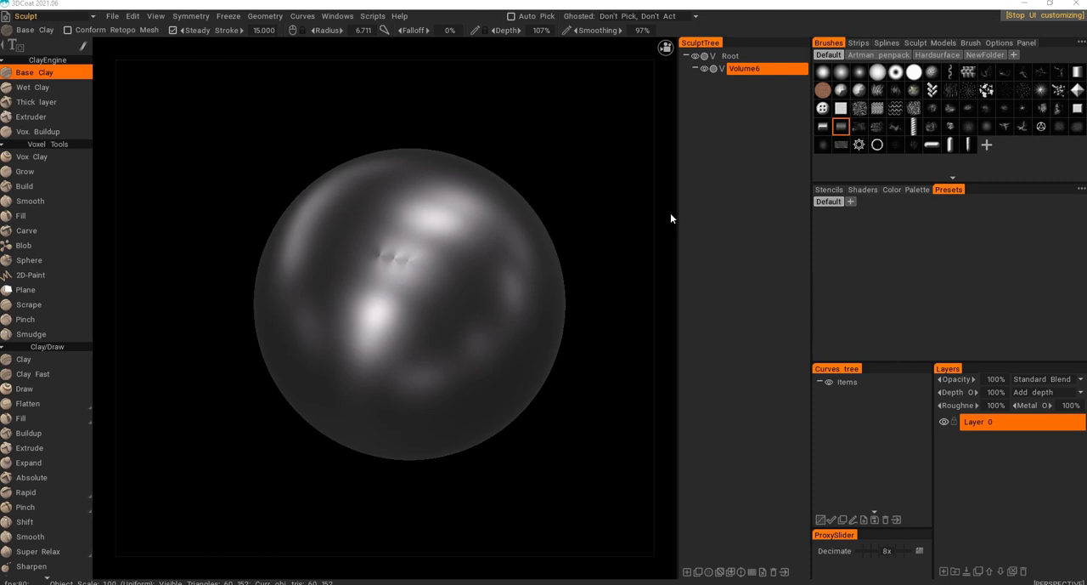
pyautogui.moveTo(646, 224)
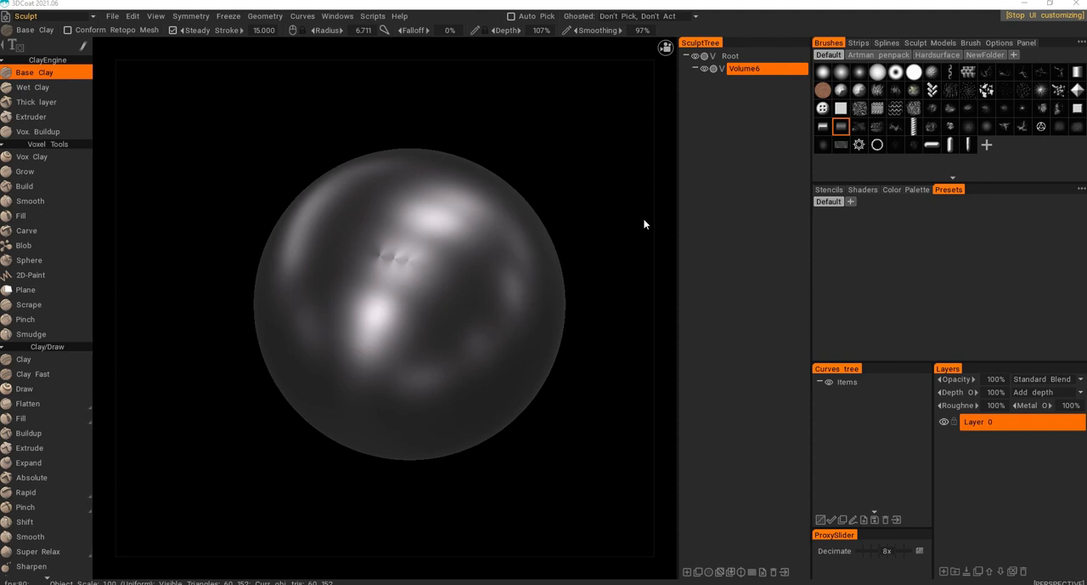
pyautogui.moveTo(646, 266)
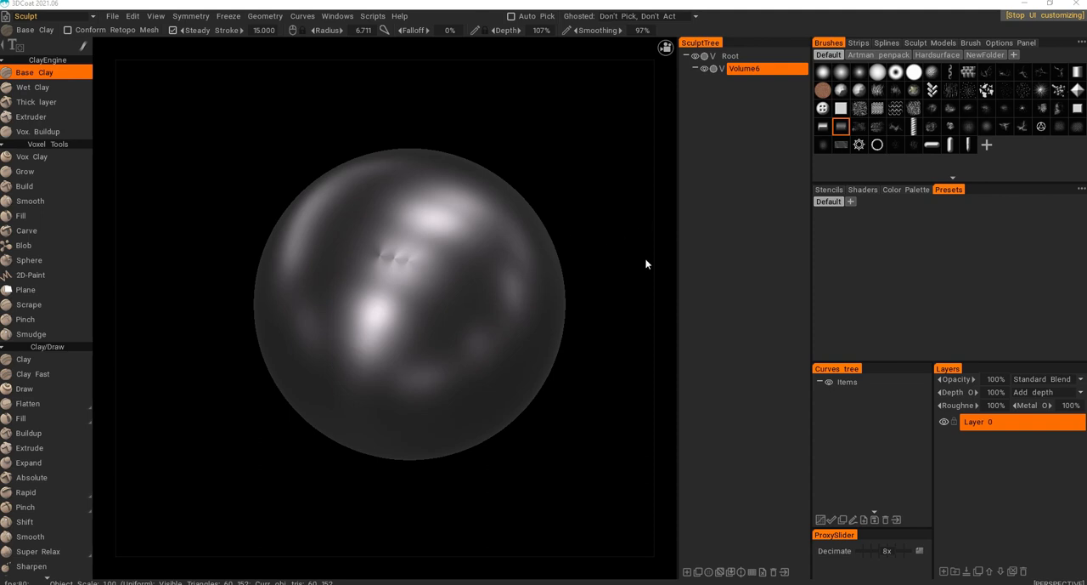